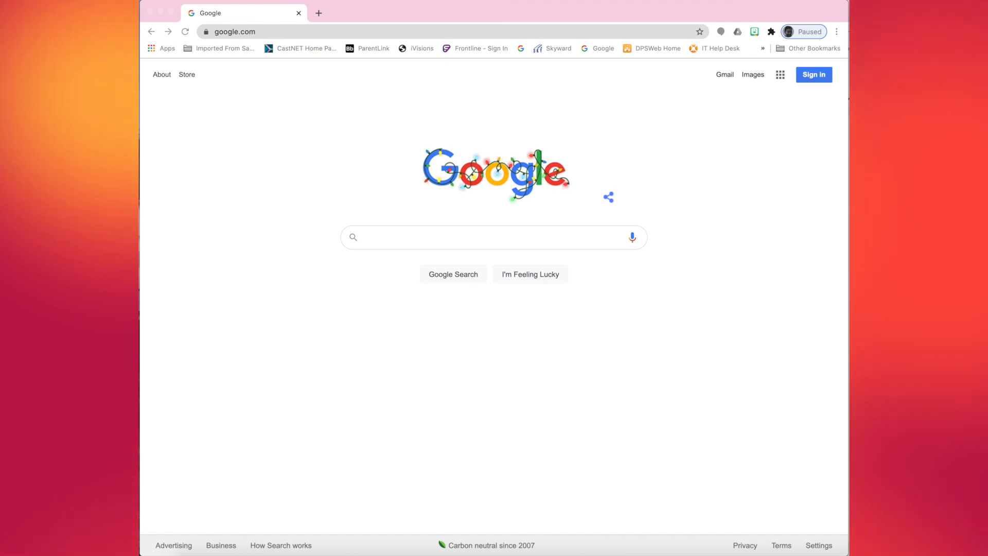
pyautogui.moveTo(328, 37)
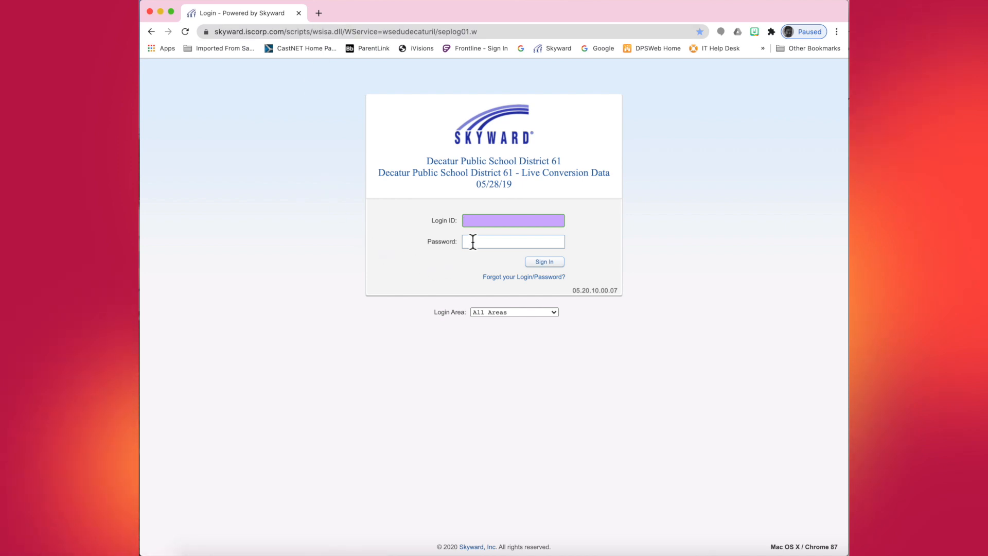
# Sign in to the Family/Student Access area with login ID 'mr' and the password.
pyautogui.click(513, 312)
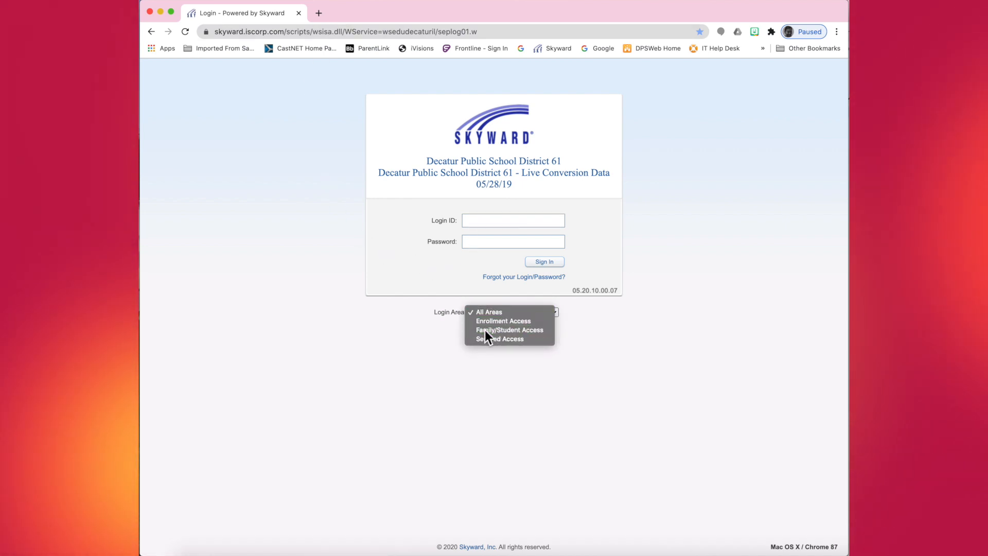
pyautogui.click(509, 329)
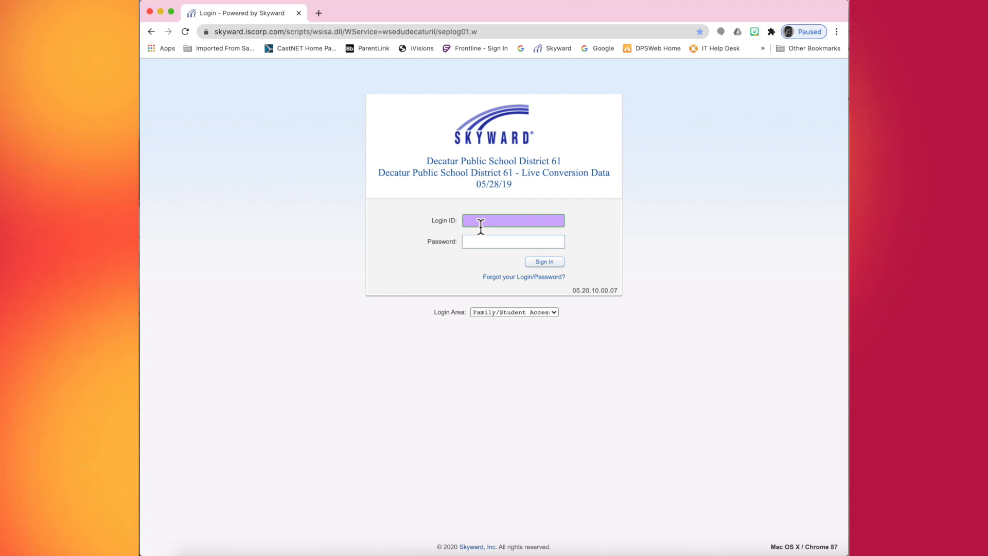
pyautogui.write('mr')
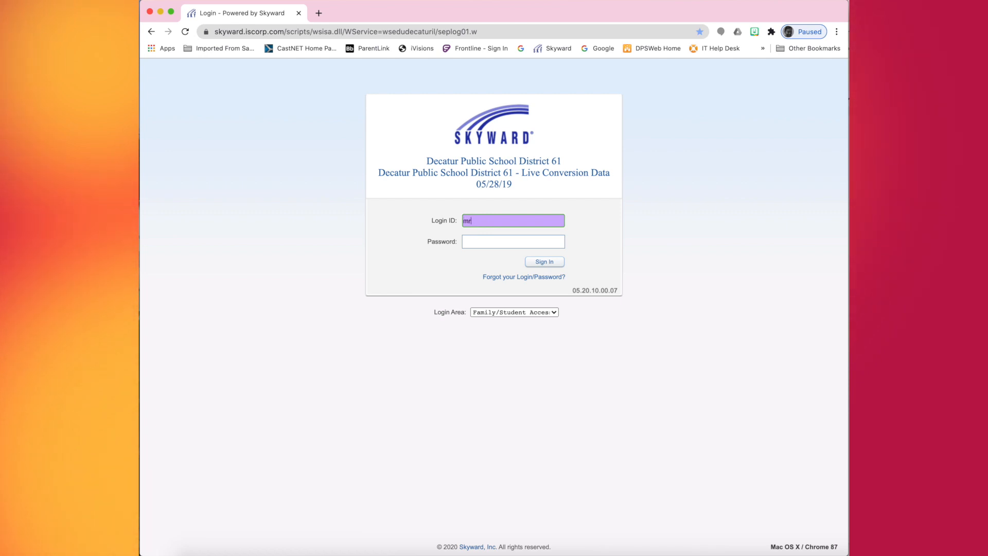
pyautogui.click(514, 242)
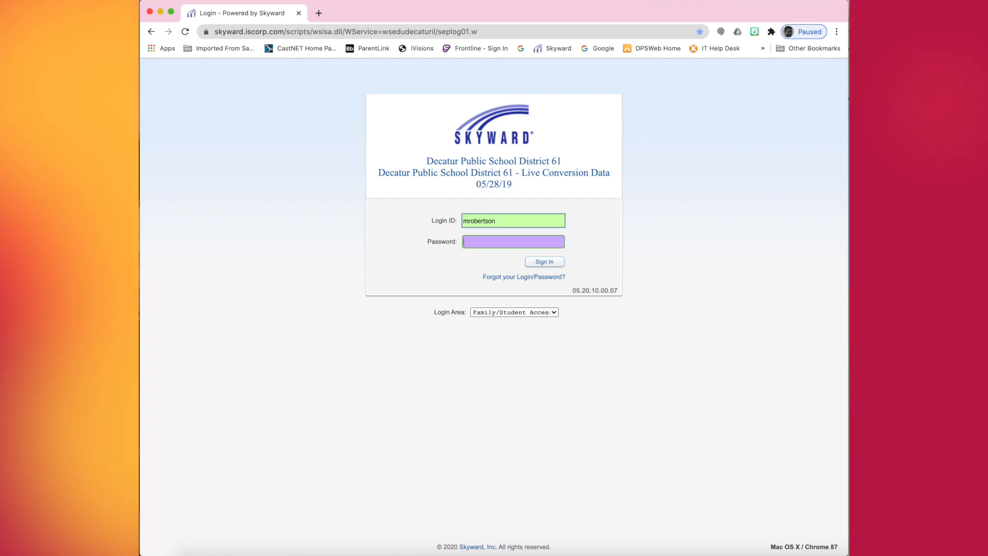
pyautogui.write('••••')
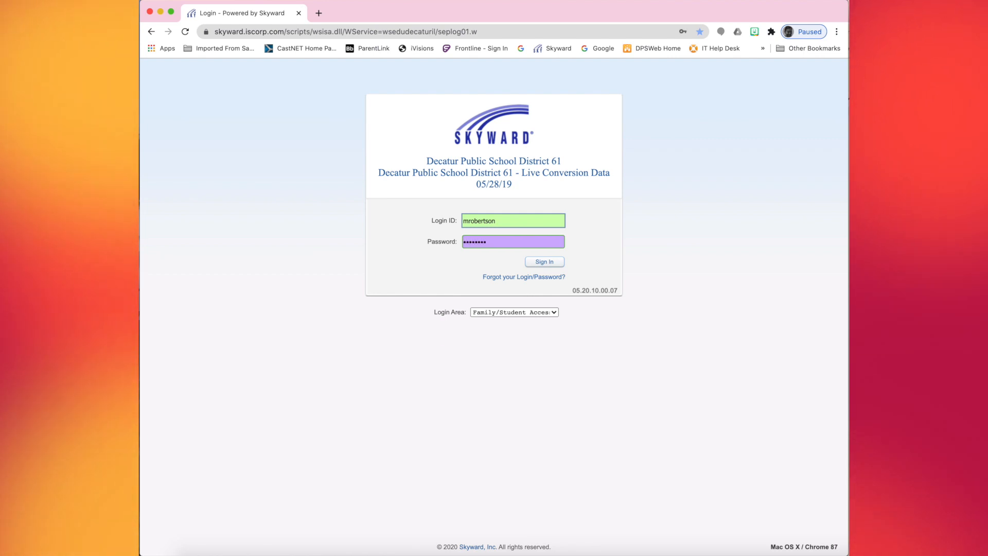
pyautogui.click(544, 262)
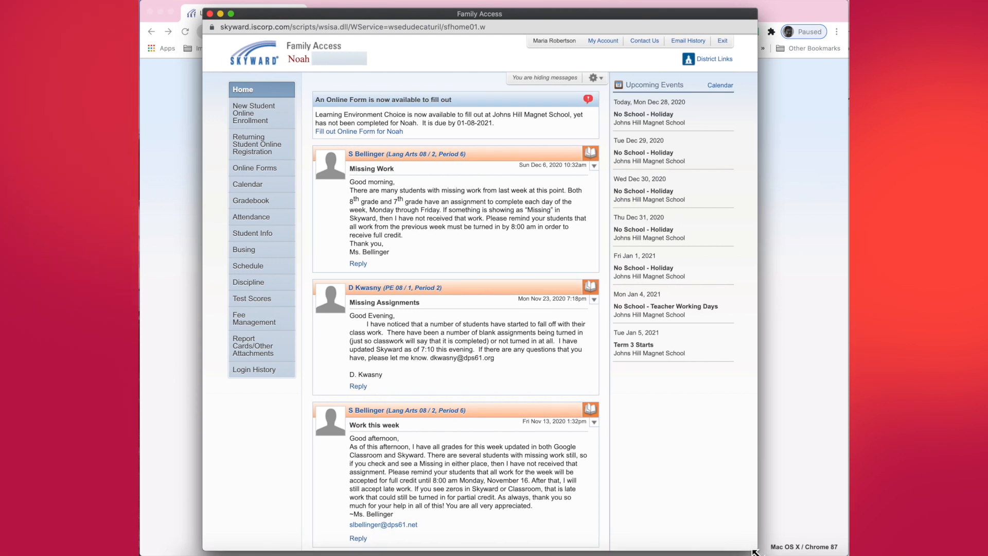
pyautogui.moveTo(694, 466)
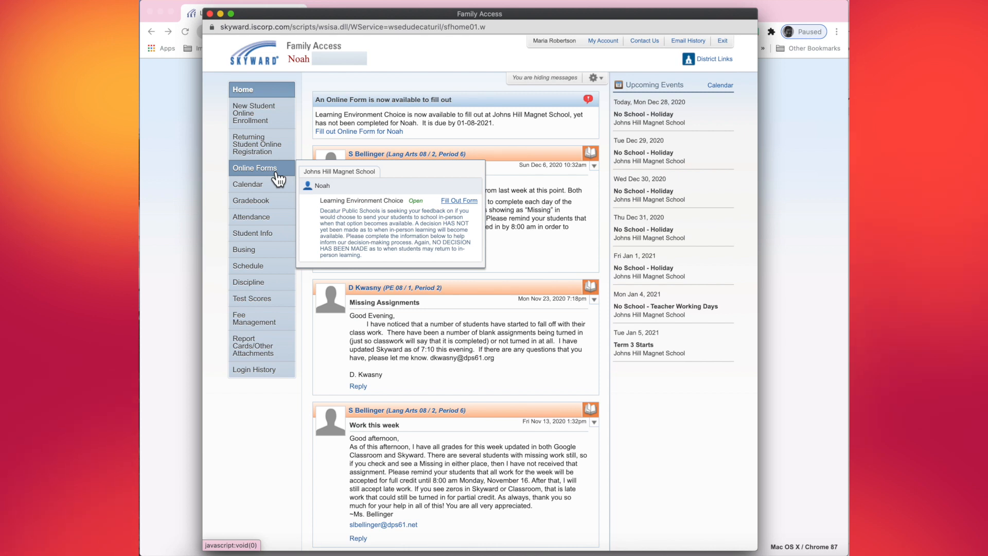
pyautogui.moveTo(479, 214)
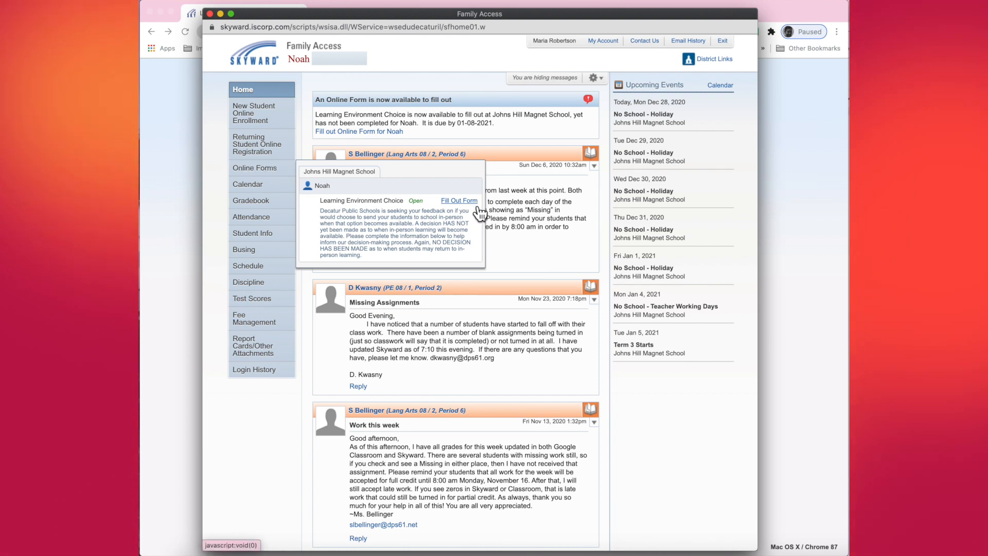
# Choose Fill Out Form for the Learning Environment Choice online form.
pyautogui.click(459, 200)
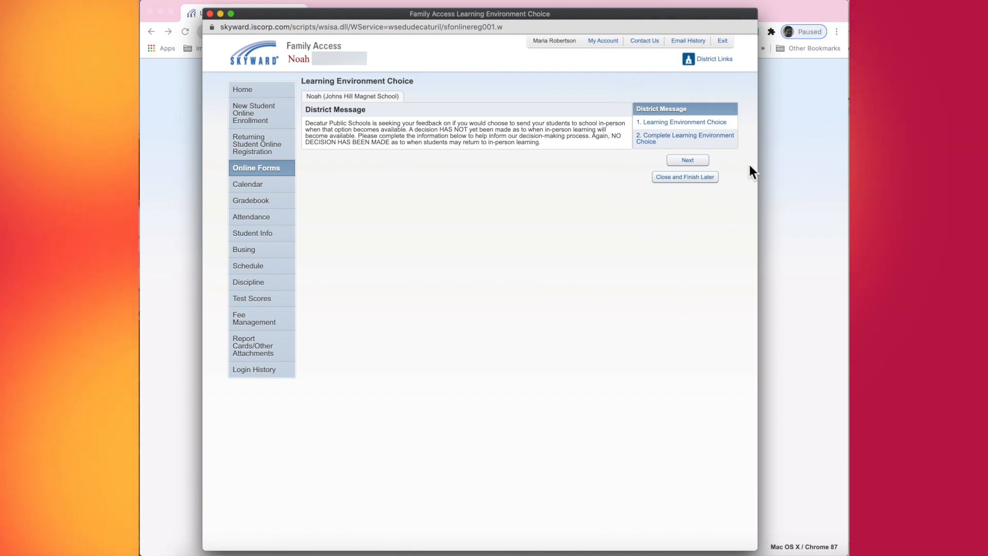
pyautogui.moveTo(634, 231)
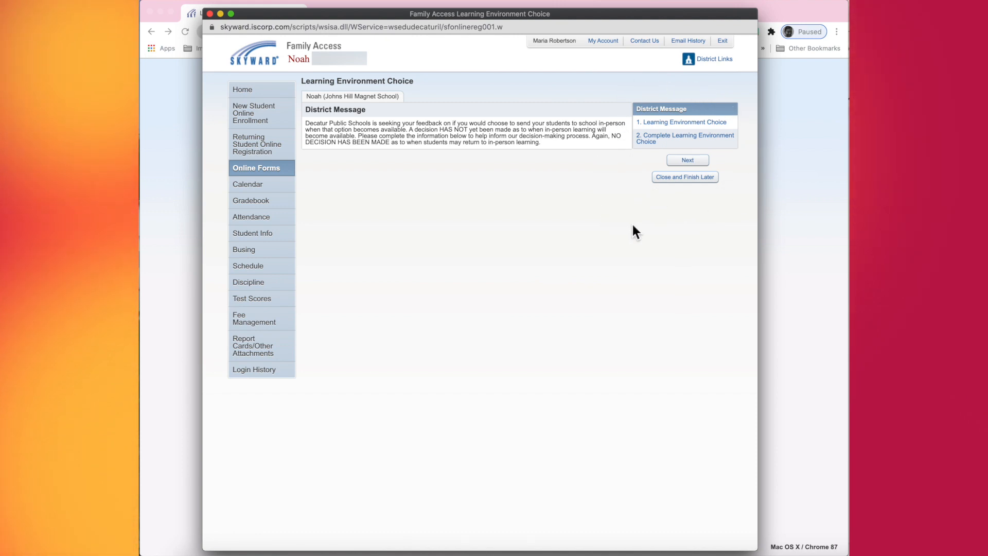
pyautogui.moveTo(456, 164)
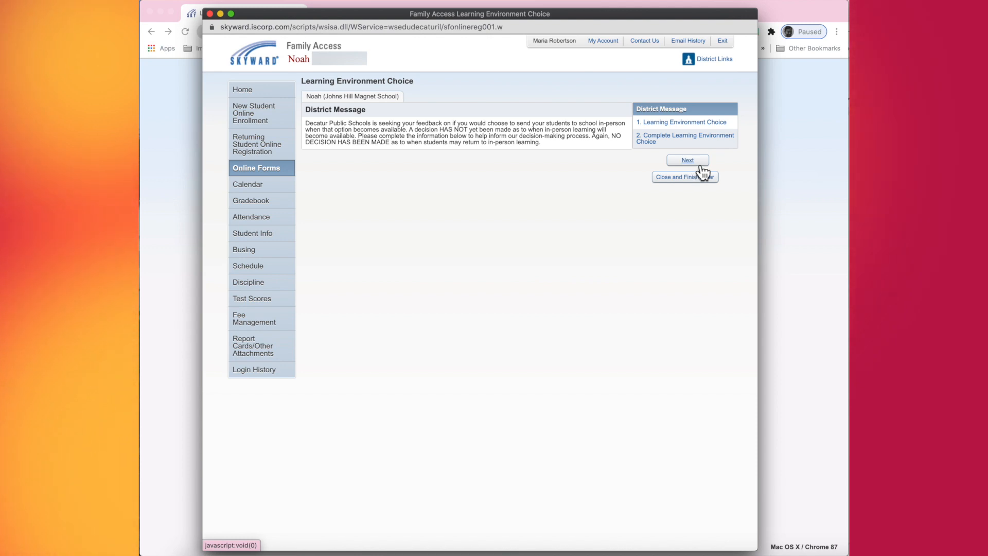
# Advance past the District Message panel with Next.
pyautogui.click(687, 160)
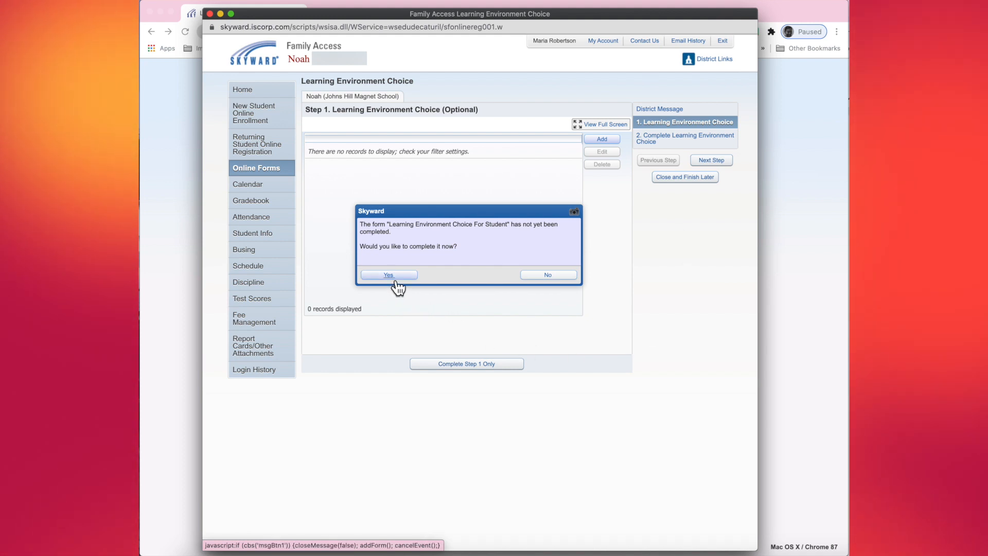
# Agree to complete the student form now and view it full screen.
pyautogui.click(388, 275)
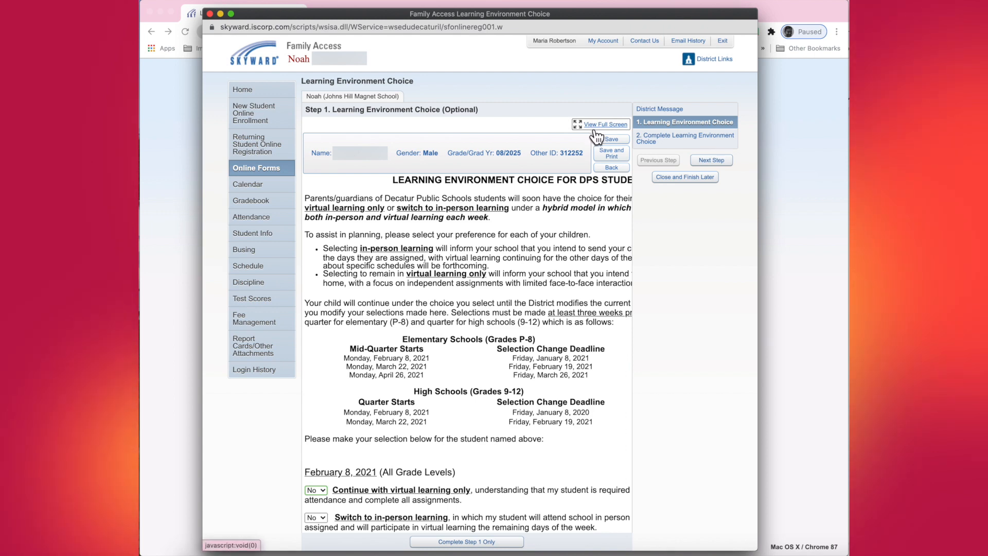
pyautogui.click(604, 124)
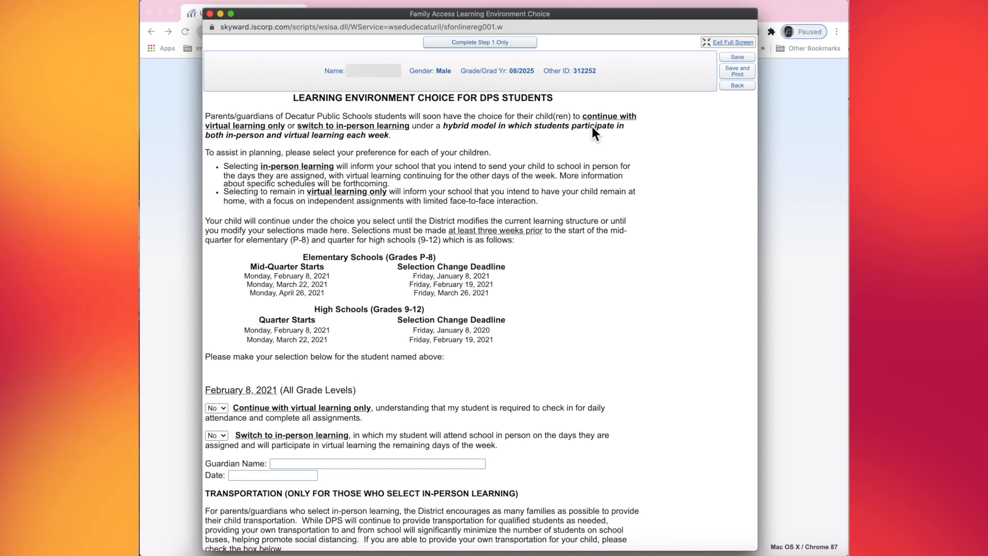
pyautogui.moveTo(306, 281)
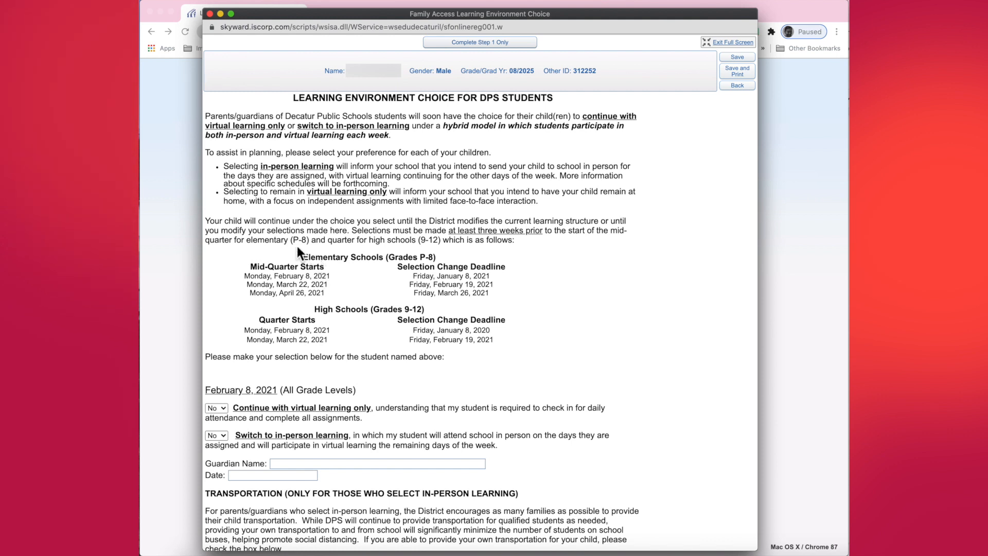
pyautogui.moveTo(302, 283)
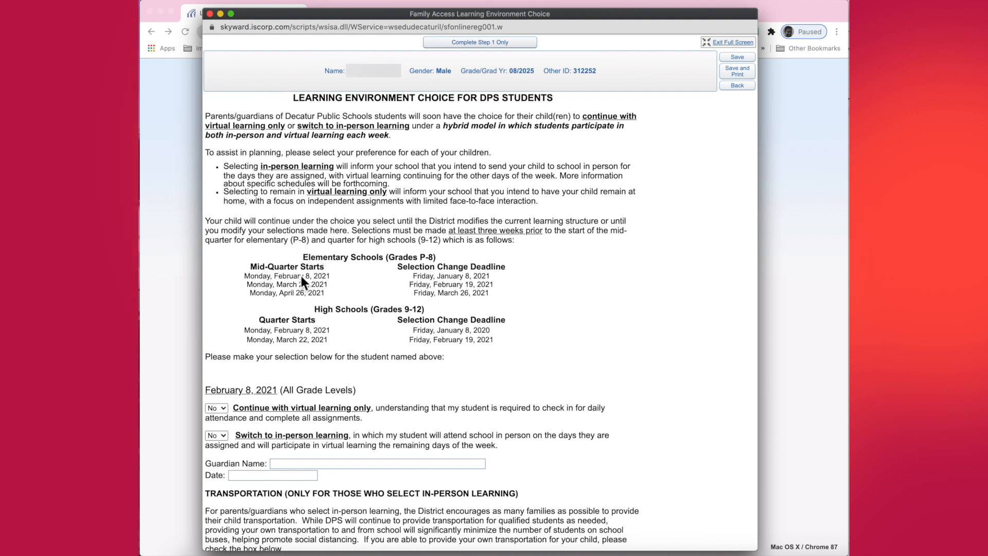
pyautogui.moveTo(315, 283)
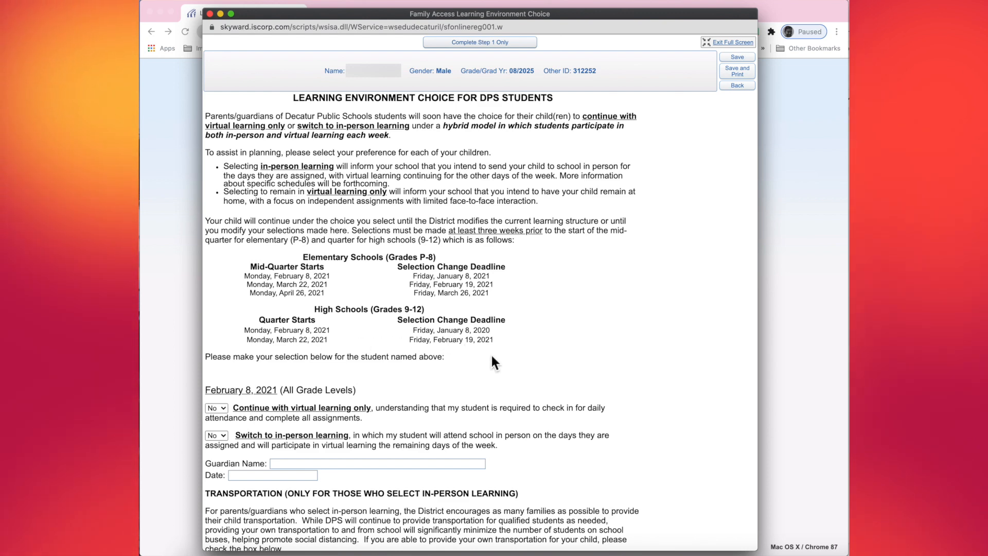
# Answer Yes to virtual learning only for February 8, 2021.
pyautogui.scroll(-3)
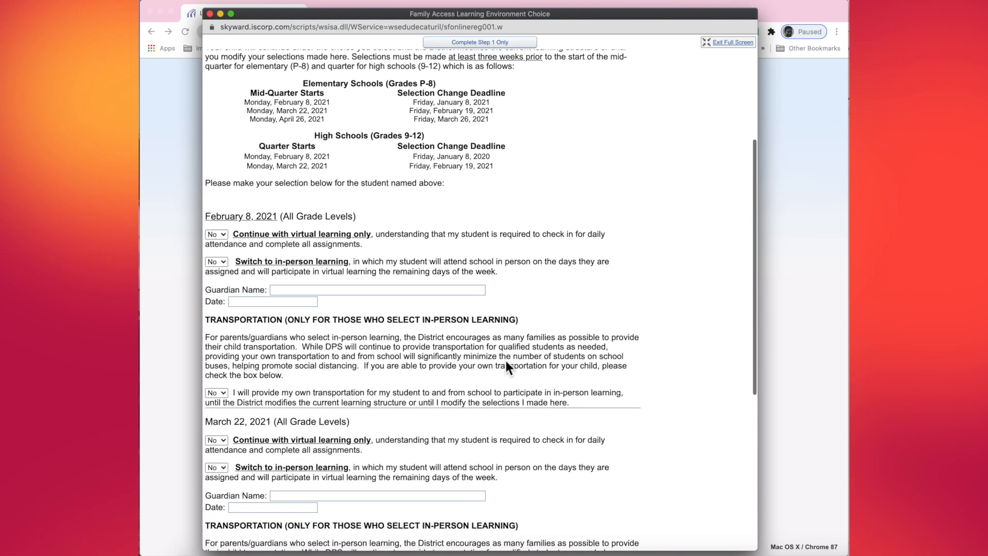
pyautogui.scroll(-3)
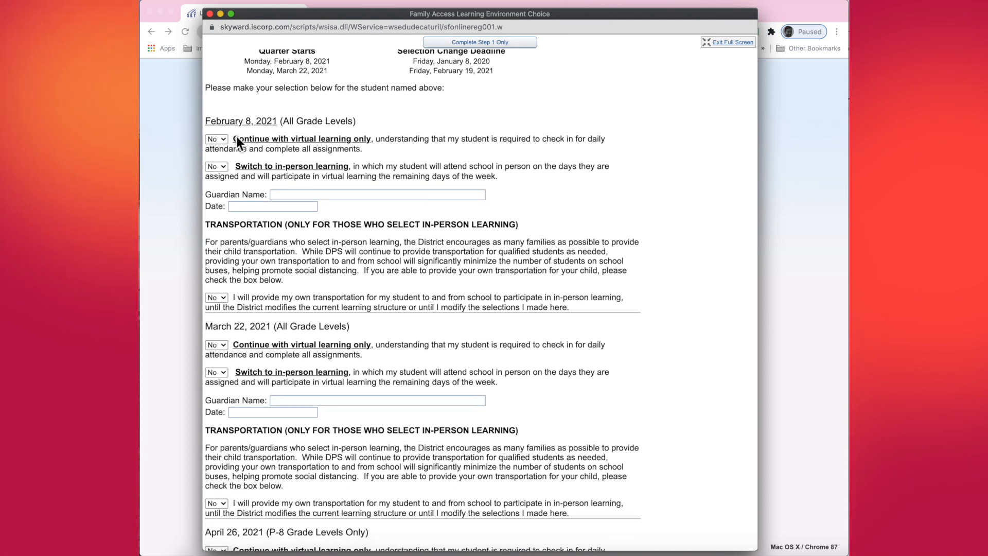
pyautogui.moveTo(248, 134)
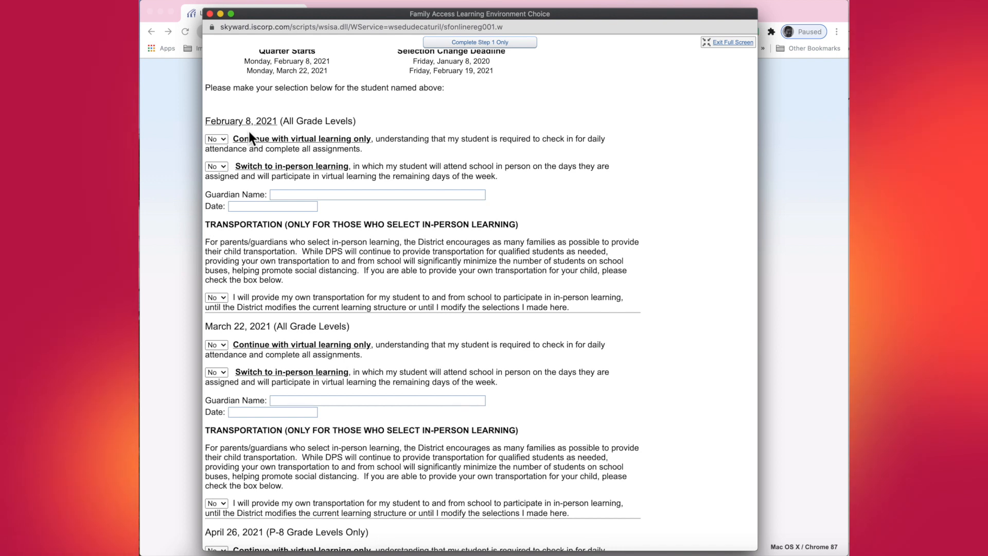
pyautogui.moveTo(247, 157)
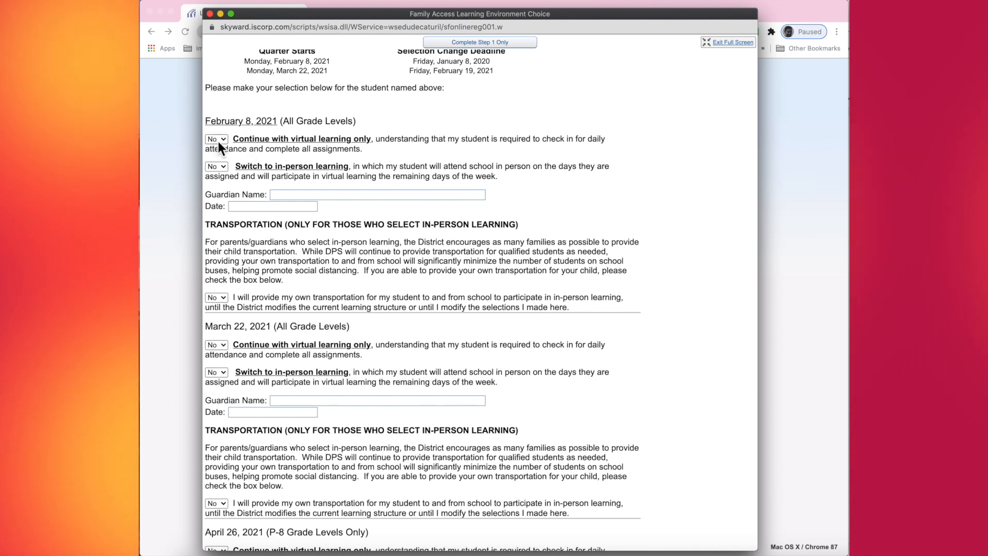
pyautogui.click(215, 138)
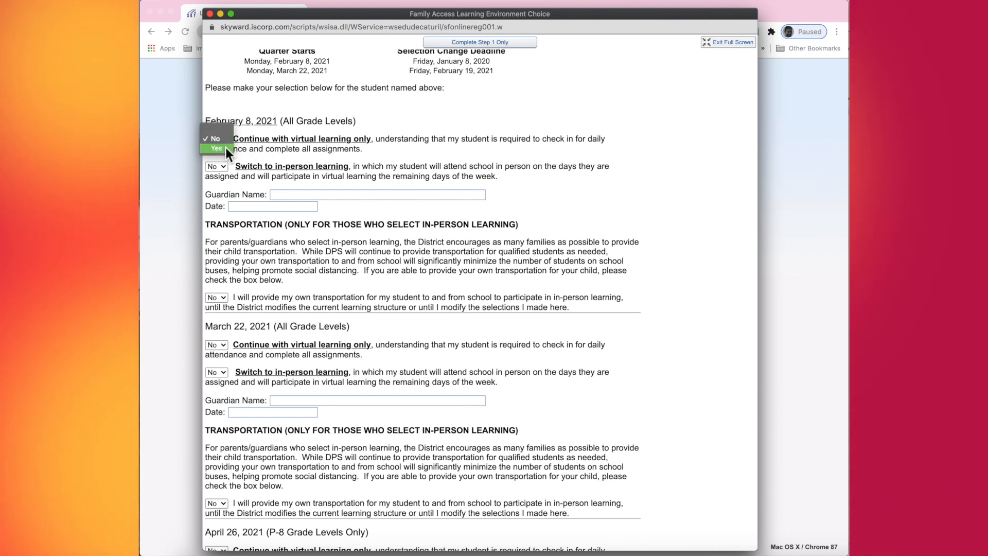
pyautogui.click(216, 148)
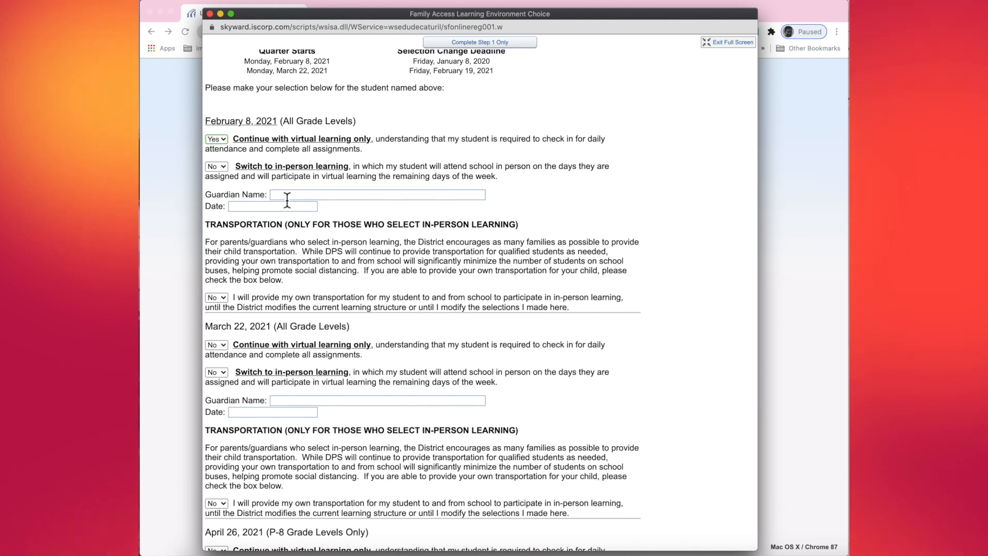
pyautogui.write('maria r')
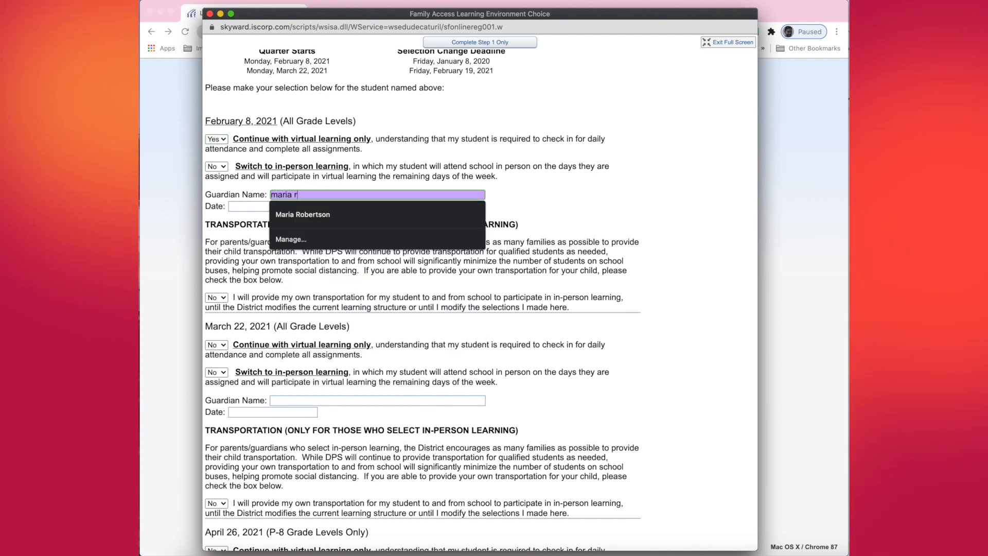
pyautogui.click(302, 214)
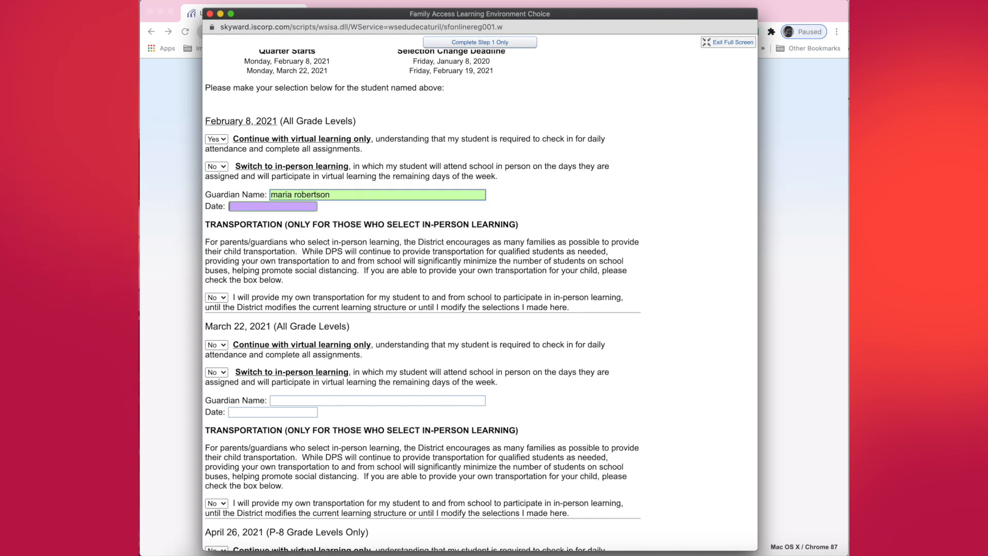
pyautogui.write('12/20')
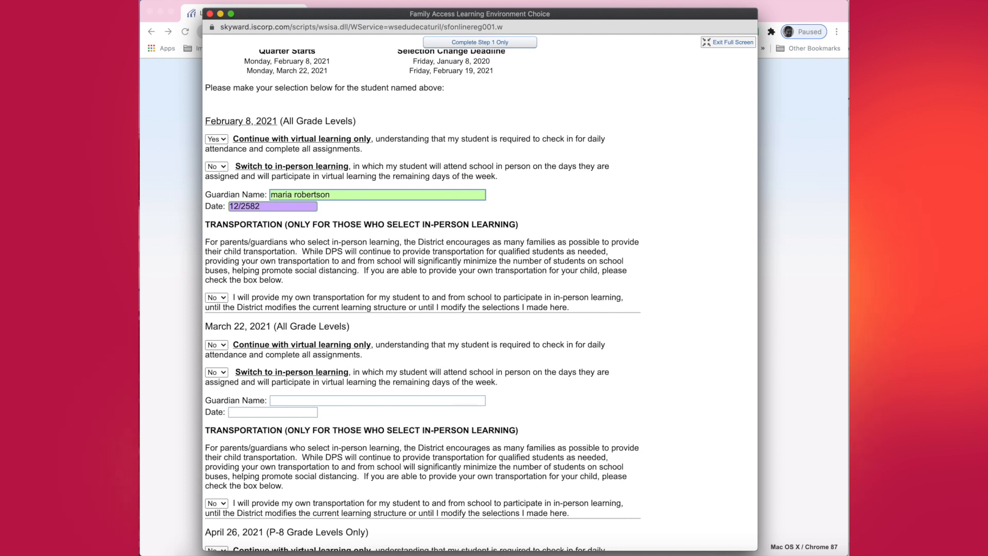
pyautogui.write('12/28/')
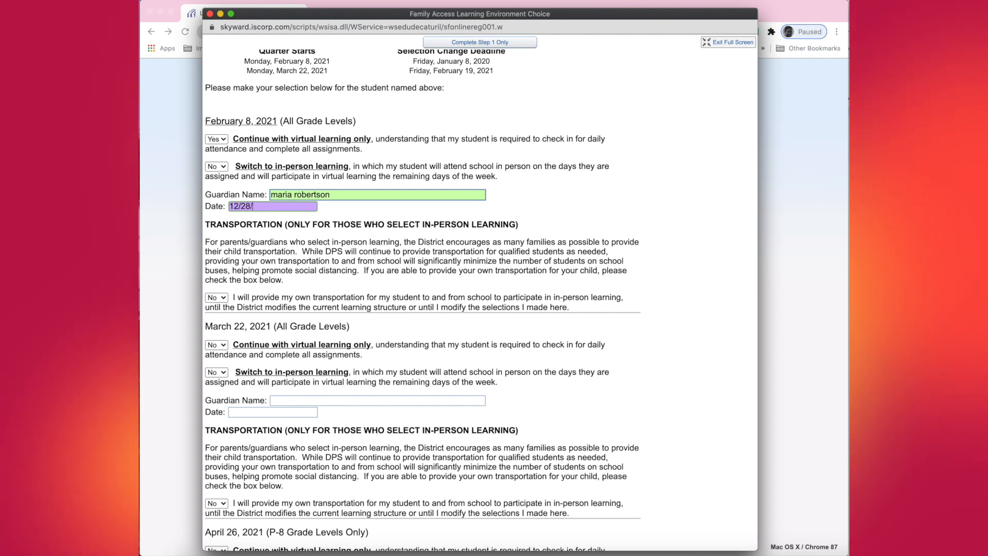
pyautogui.write('2020')
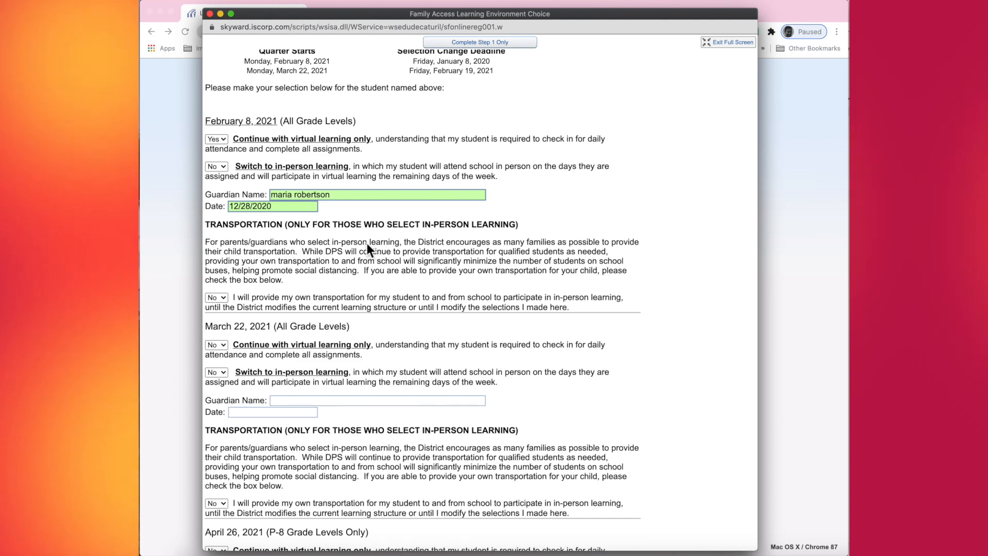
pyautogui.scroll(-3)
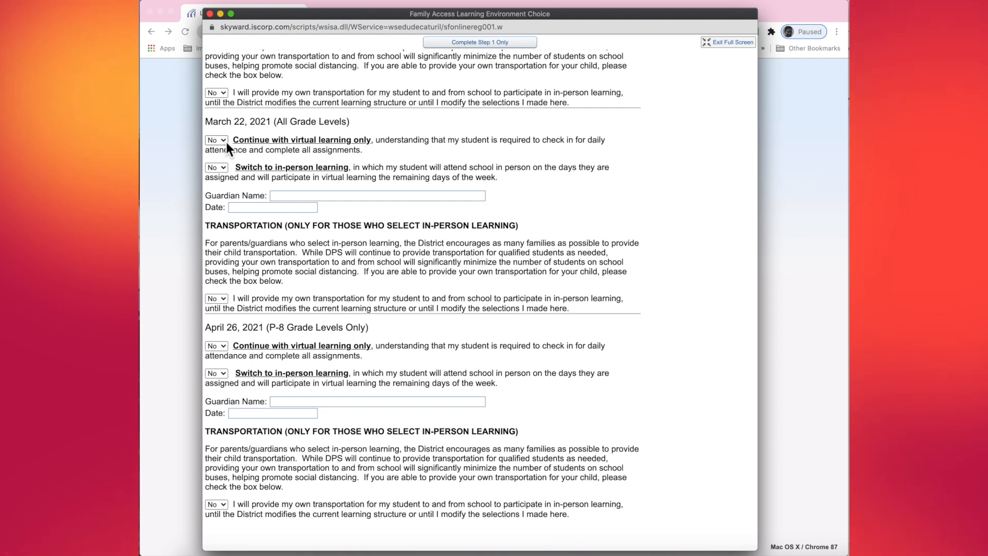
pyautogui.moveTo(264, 150)
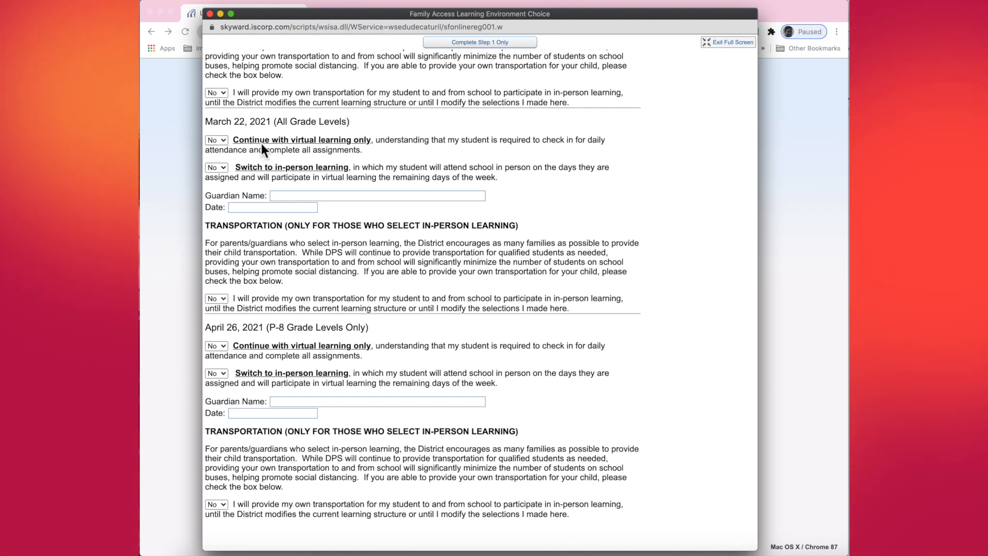
# Set March 22 to in-person Yes, autofill guardian name 'Mari…', and date 12/28/2020.
pyautogui.click(215, 166)
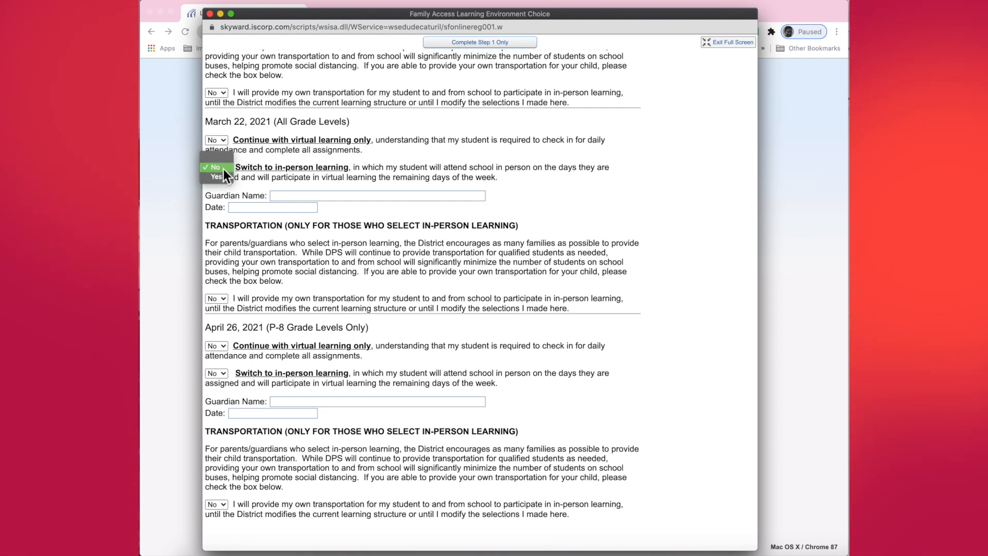
pyautogui.click(216, 166)
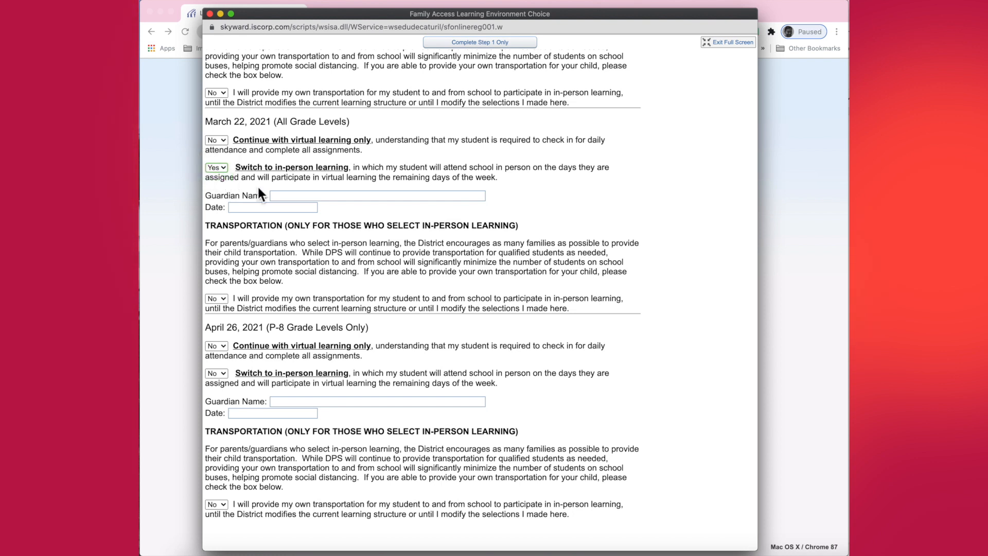
pyautogui.write('Mari')
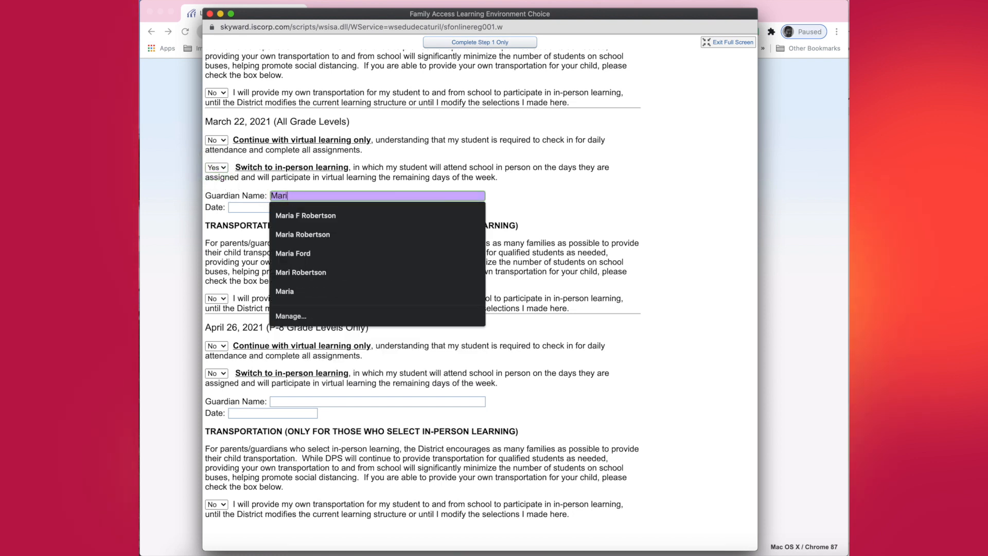
pyautogui.click(303, 233)
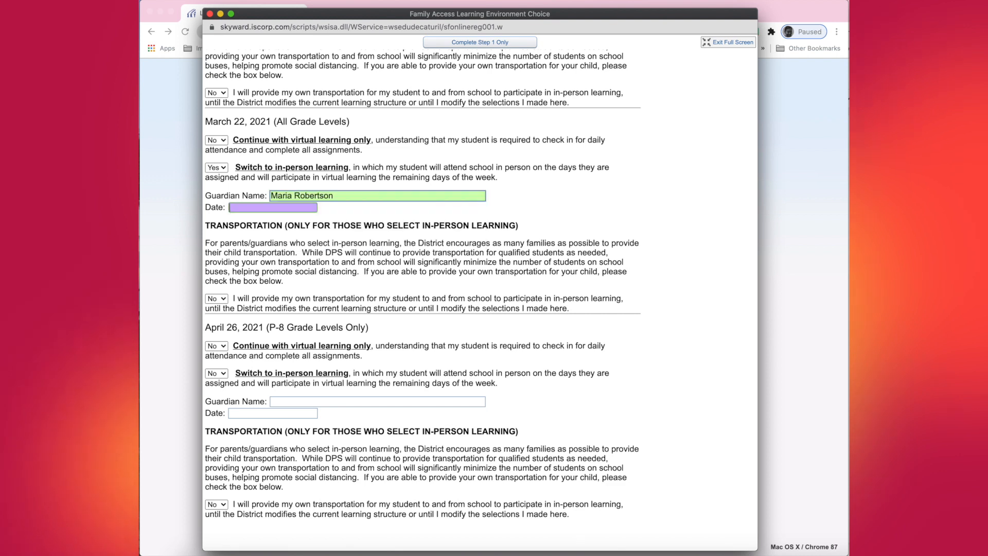
pyautogui.write('12/28')
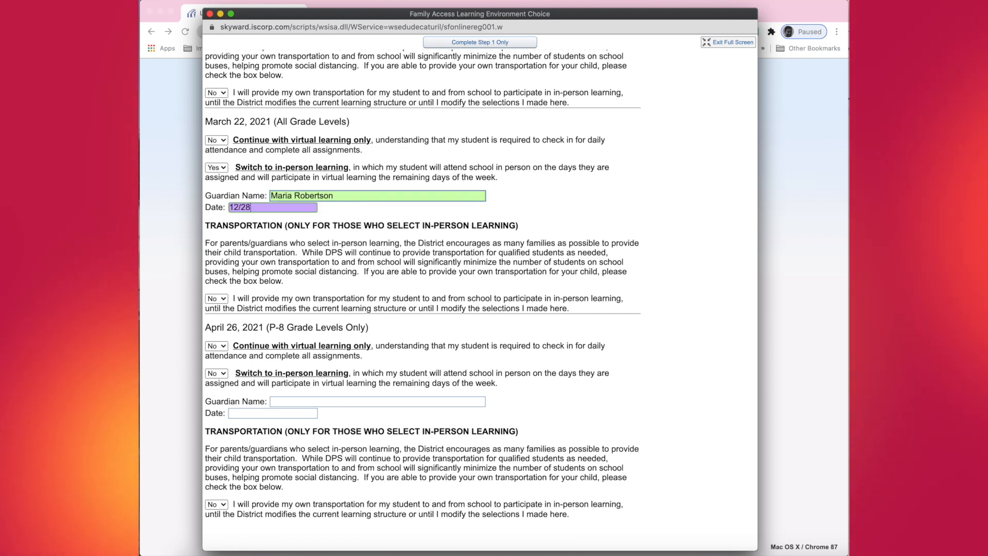
pyautogui.write('2020')
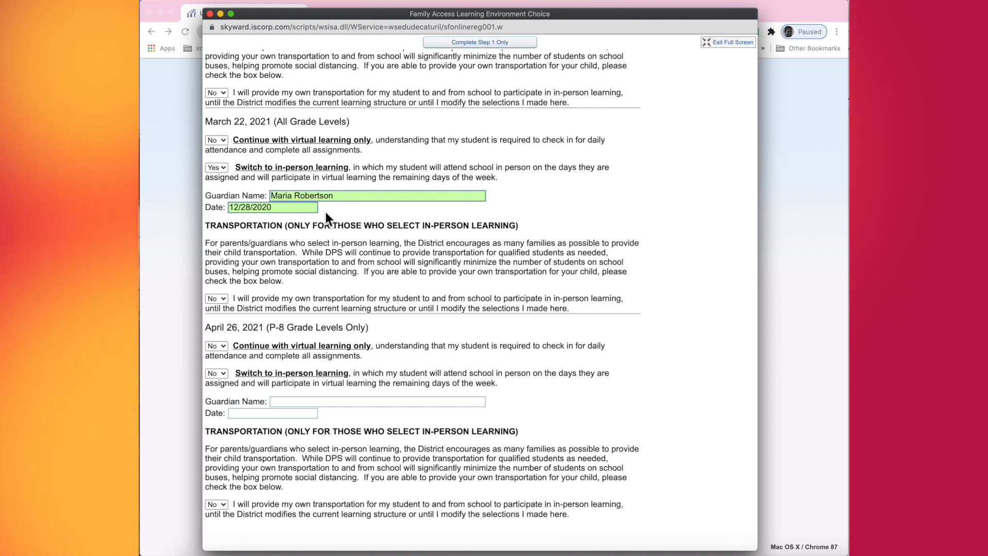
pyautogui.scroll(-3)
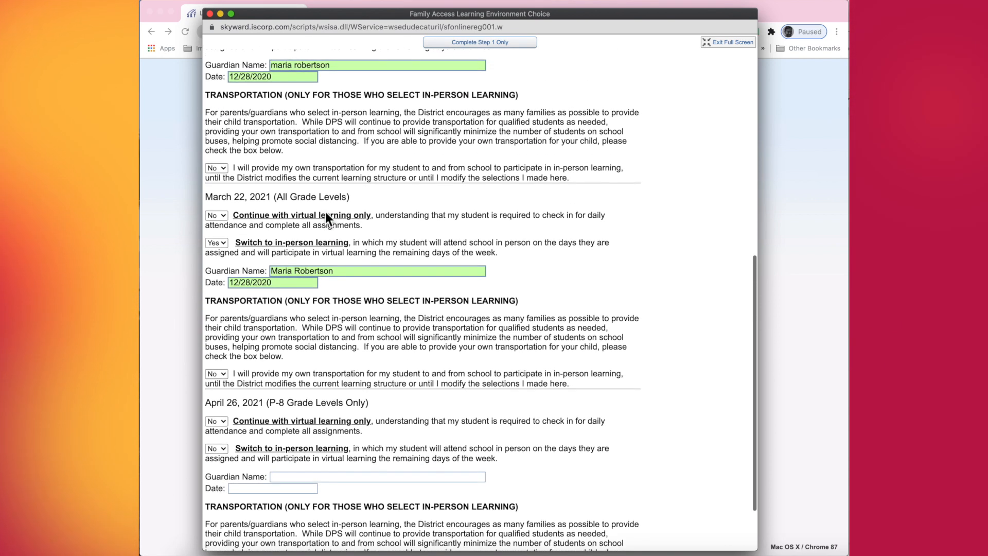
pyautogui.scroll(3)
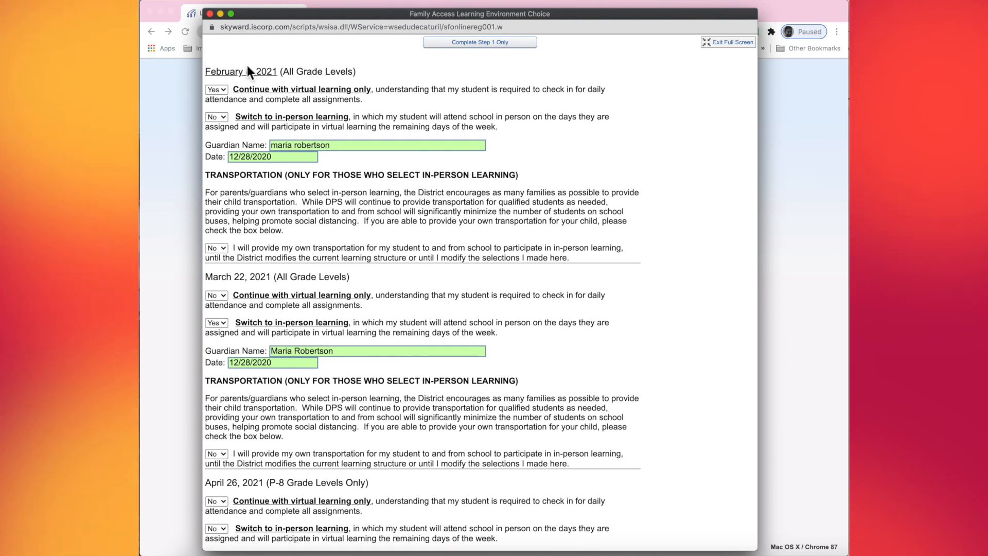
pyautogui.moveTo(303, 98)
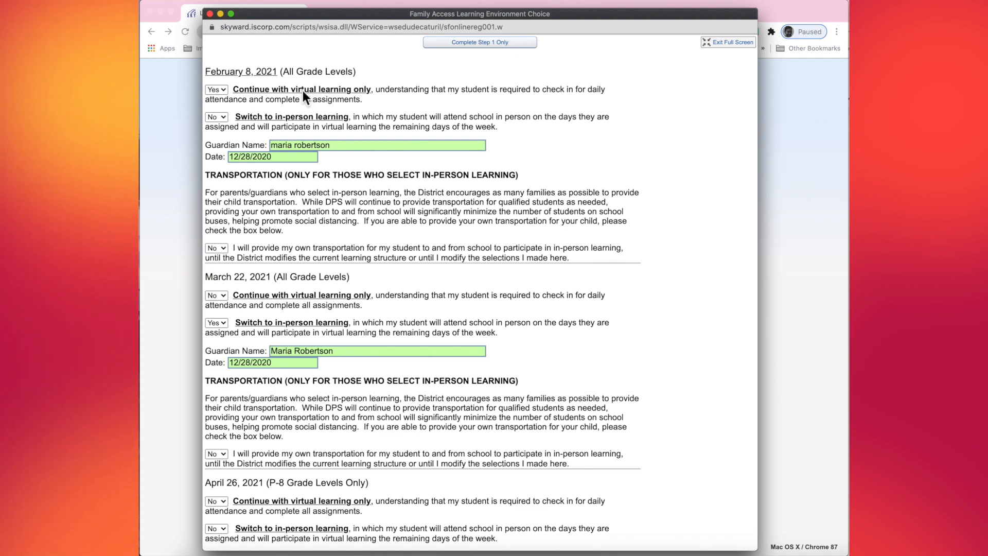
pyautogui.moveTo(280, 101)
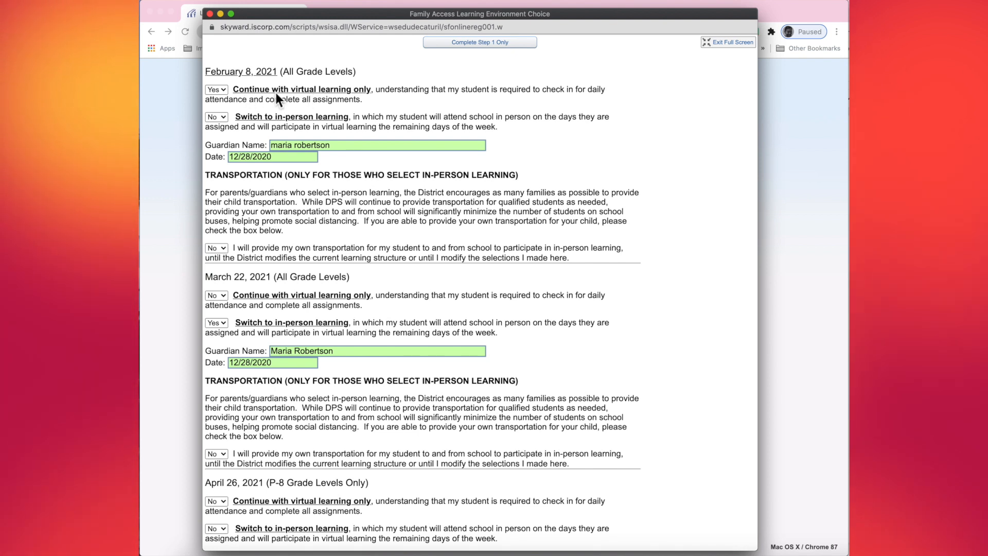
pyautogui.moveTo(305, 276)
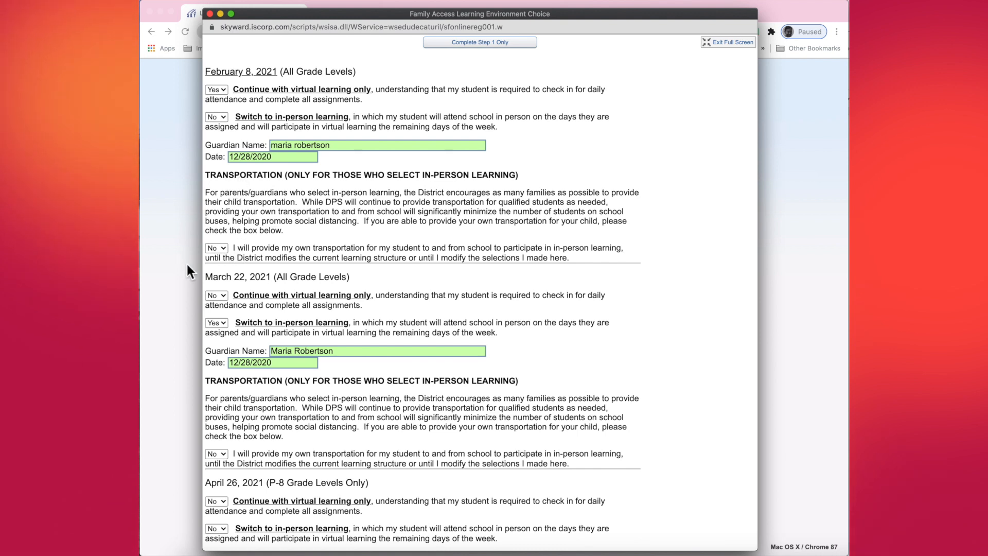
pyautogui.moveTo(302, 245)
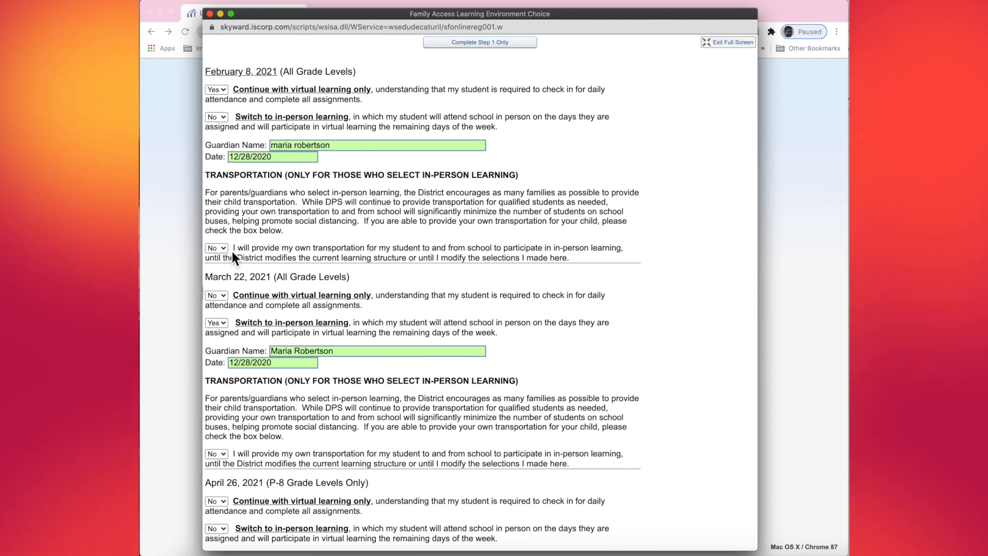
pyautogui.moveTo(254, 290)
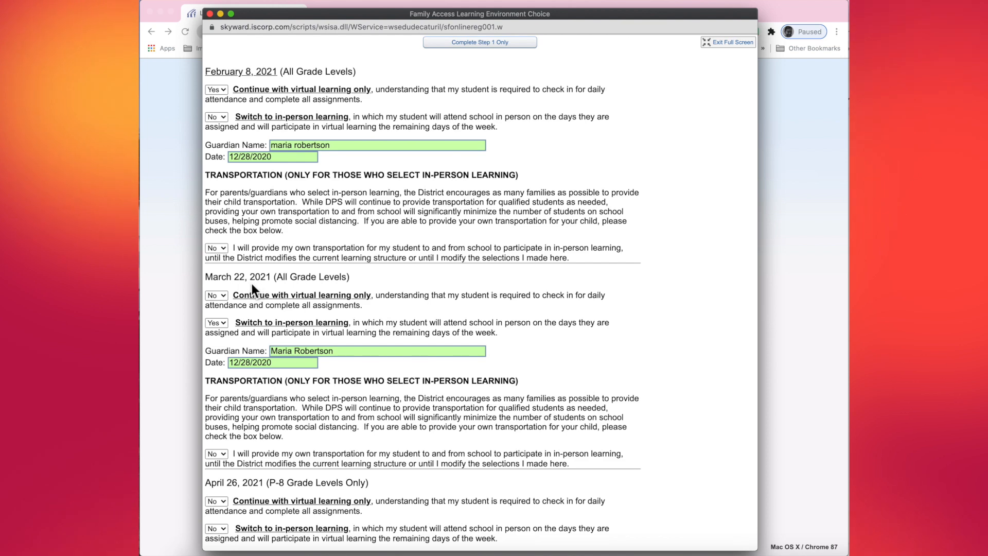
pyautogui.scroll(-3)
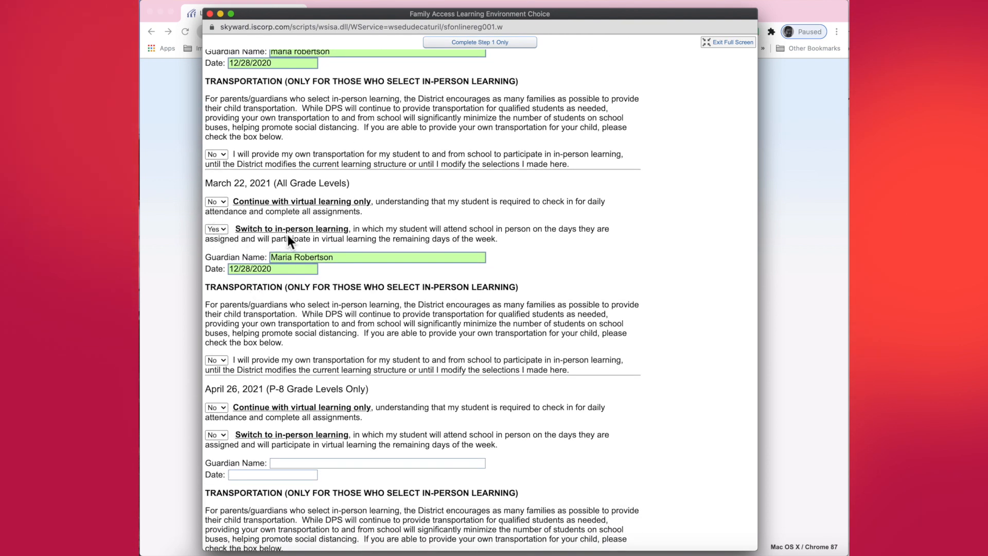
pyautogui.scroll(-3)
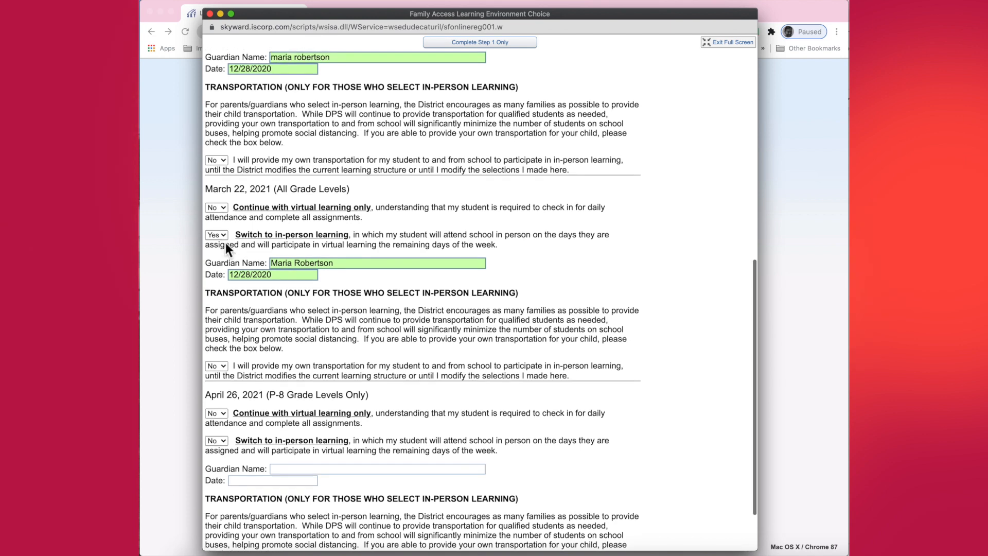
pyautogui.scroll(-3)
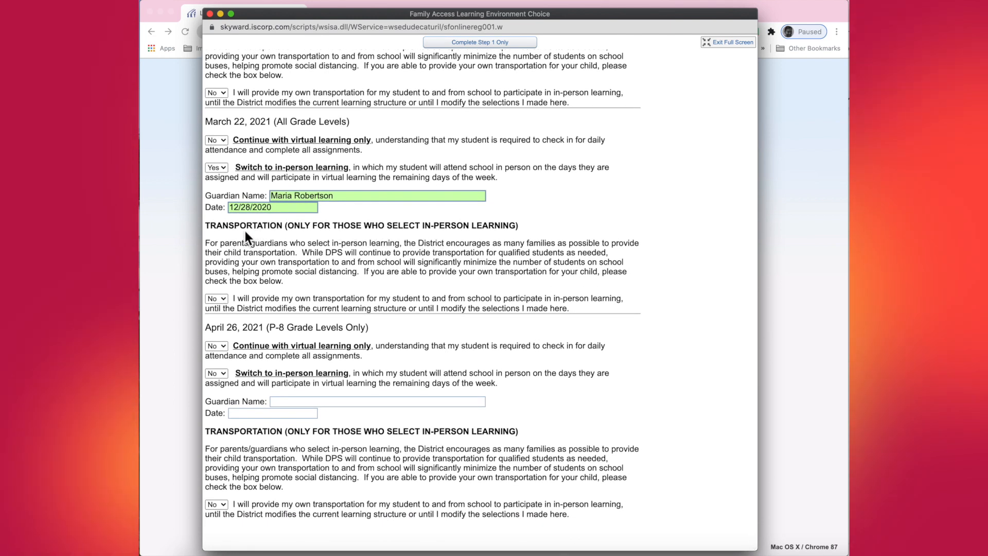
pyautogui.moveTo(241, 237)
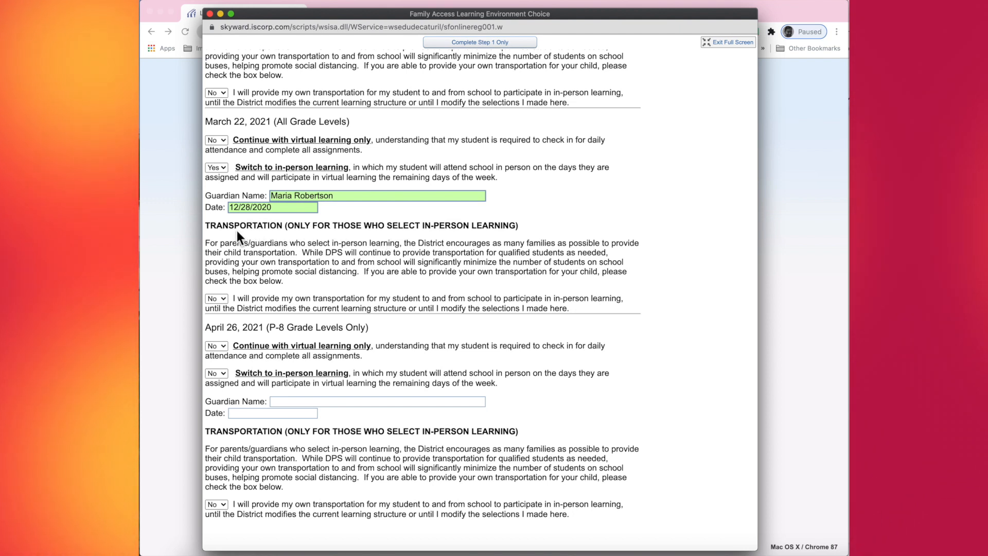
# Set the March 22 own-transportation dropdown to Yes.
pyautogui.click(215, 298)
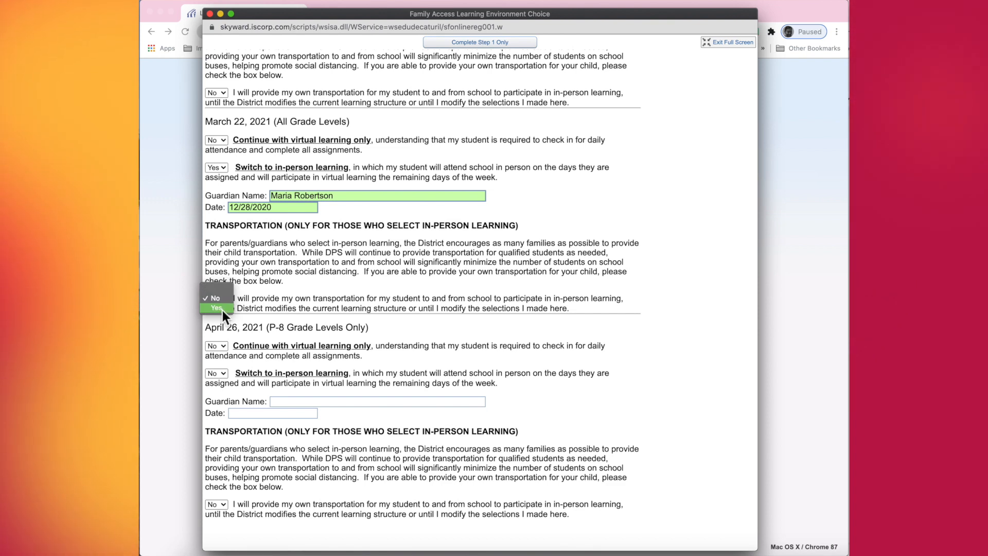
pyautogui.click(217, 309)
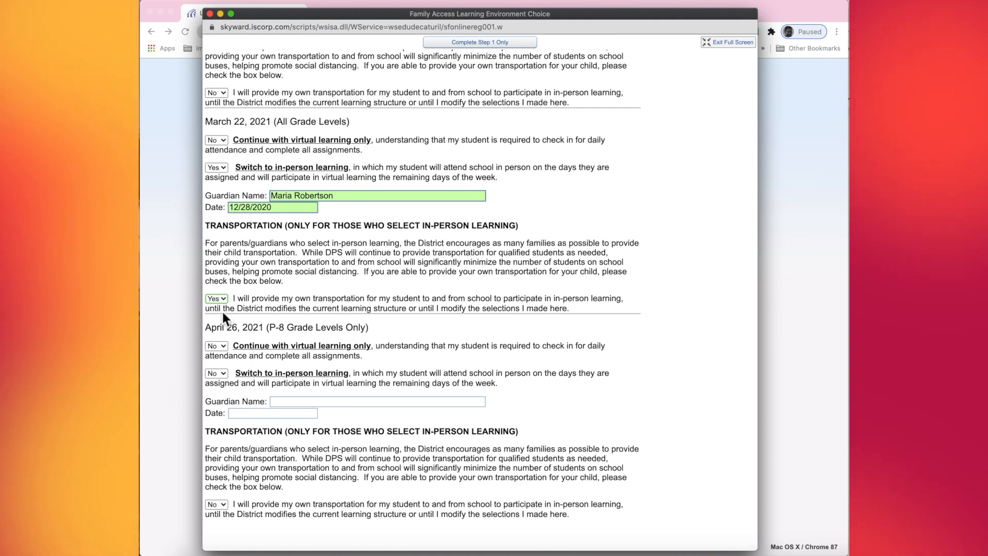
pyautogui.moveTo(255, 315)
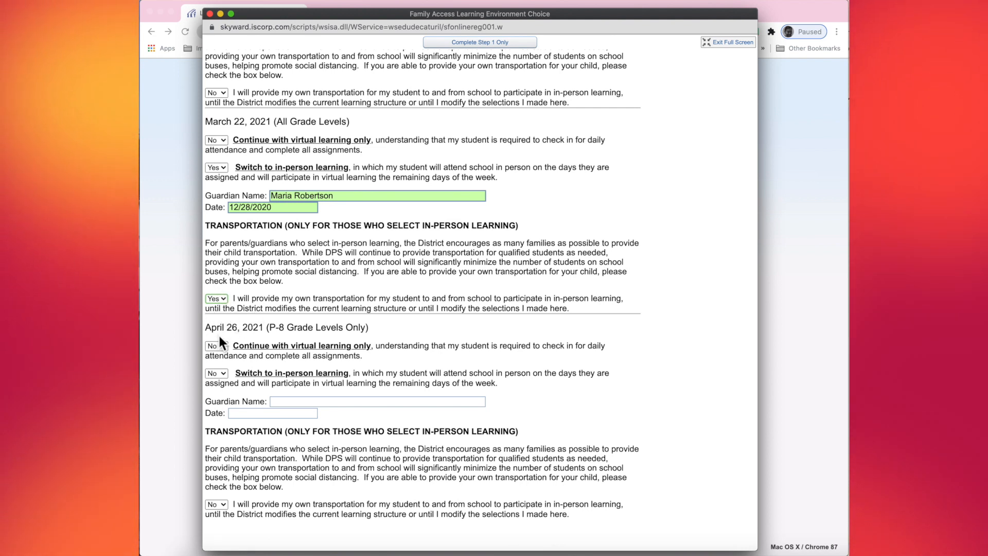
pyautogui.moveTo(265, 339)
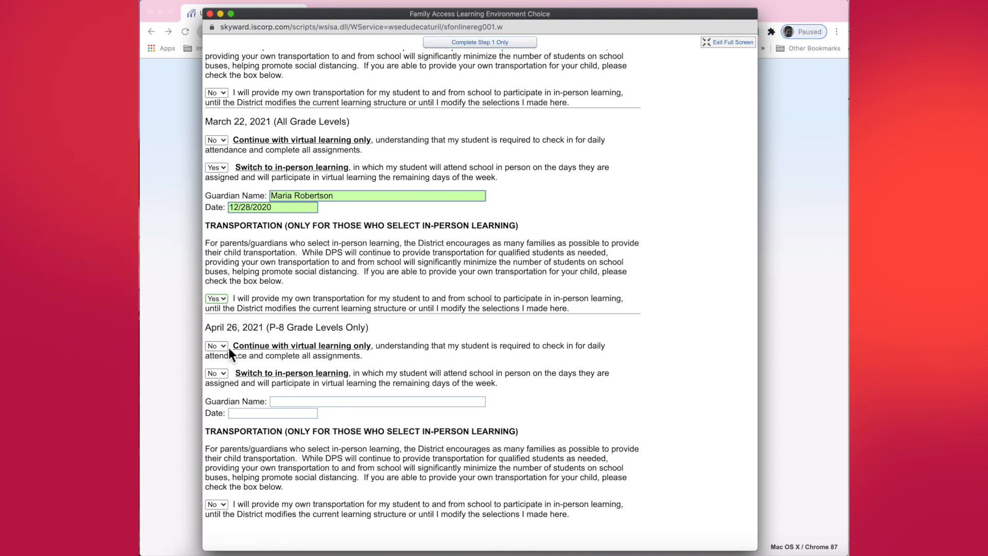
pyautogui.moveTo(283, 357)
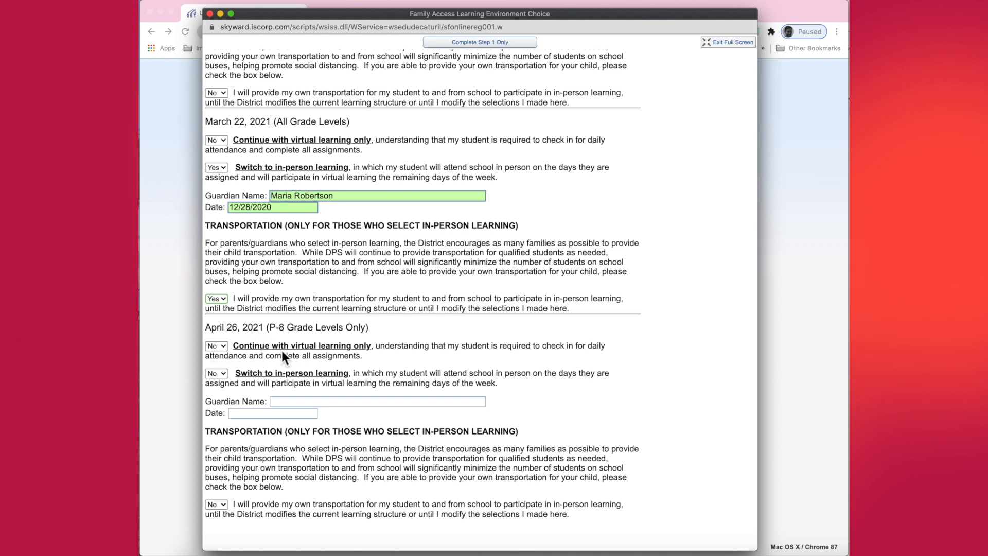
# Set April 26 to in-person with guardian name, date 12/28/2020, and own transportation Yes.
pyautogui.click(217, 372)
pyautogui.write('Maria')
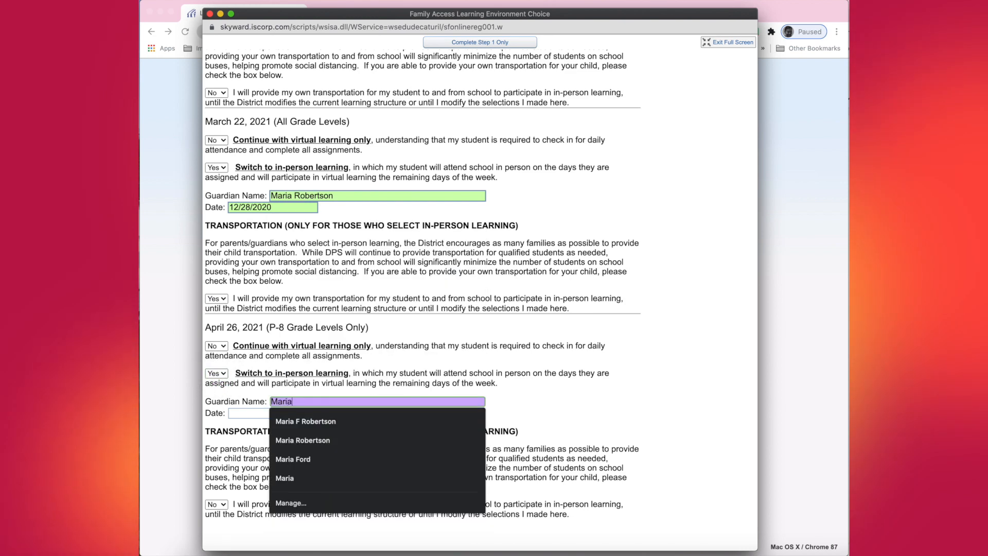
pyautogui.click(303, 440)
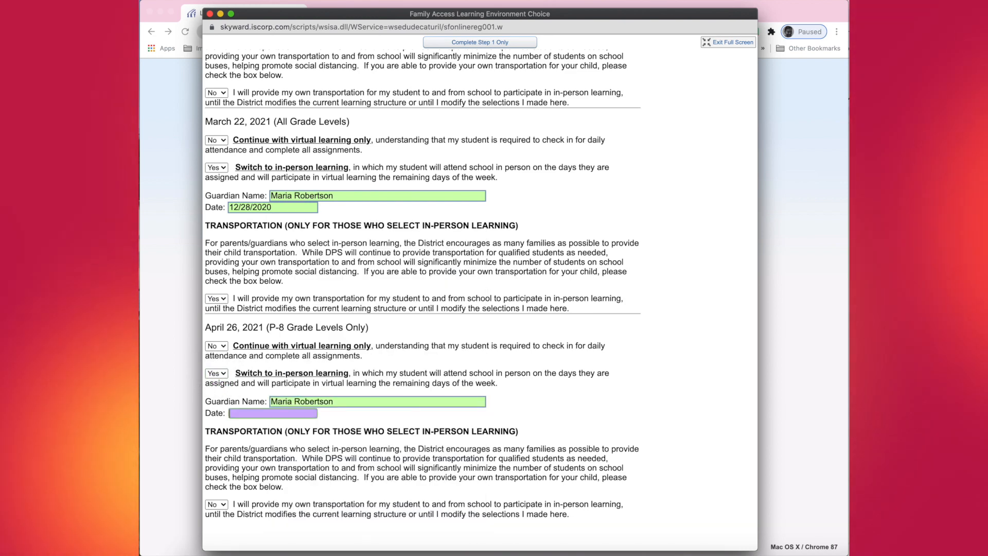
pyautogui.write('12/28/2020')
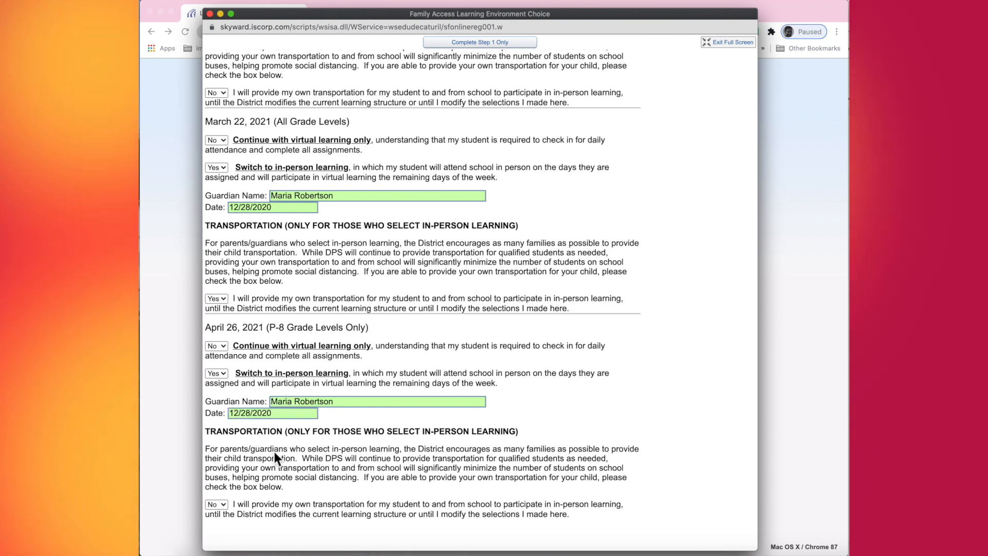
pyautogui.click(216, 503)
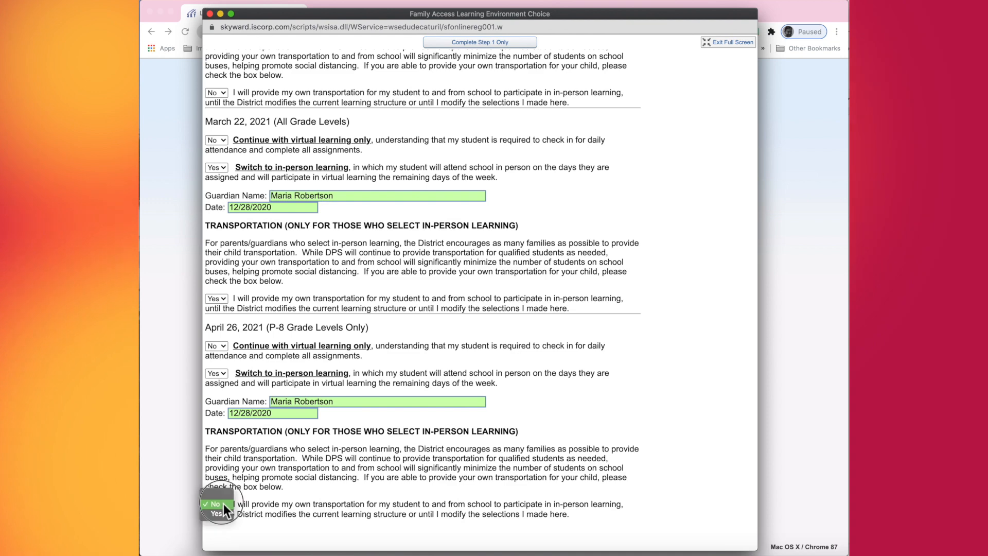
pyautogui.click(216, 504)
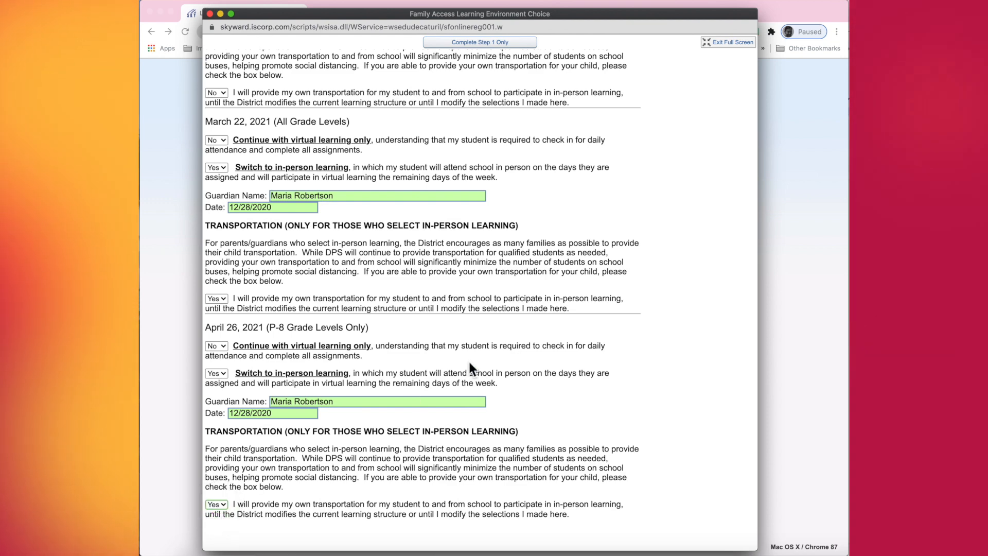
pyautogui.moveTo(462, 368)
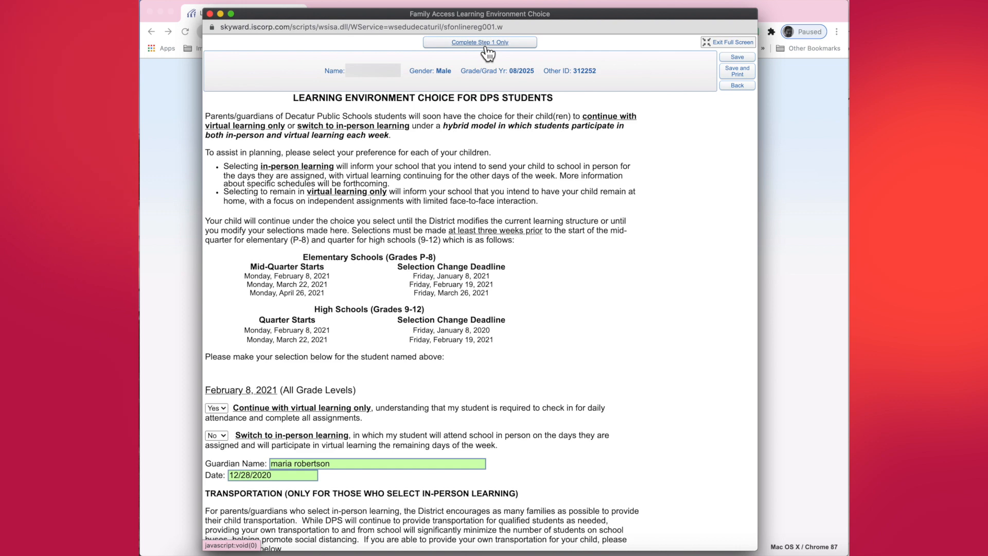
# Save the form with Complete Step 1 Only.
pyautogui.click(479, 41)
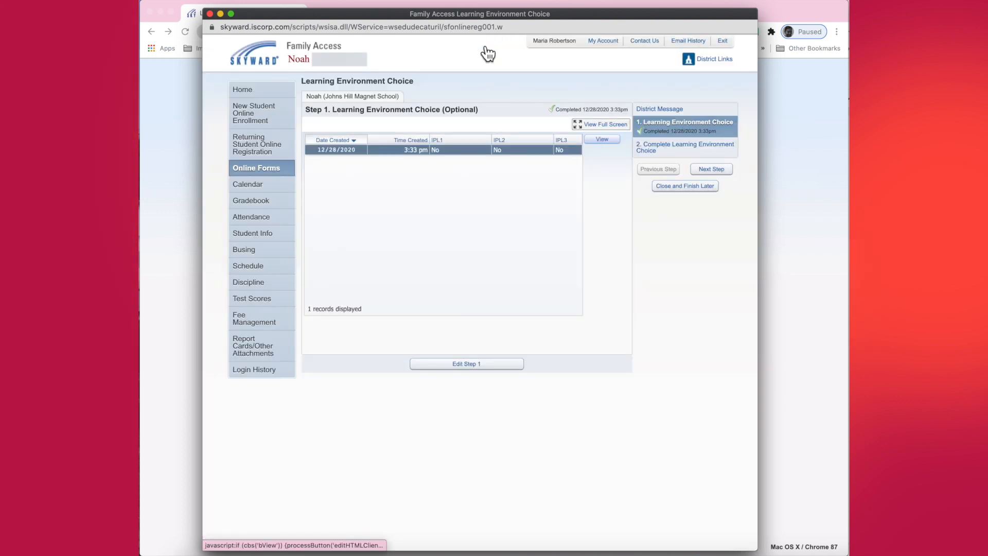
pyautogui.moveTo(638, 142)
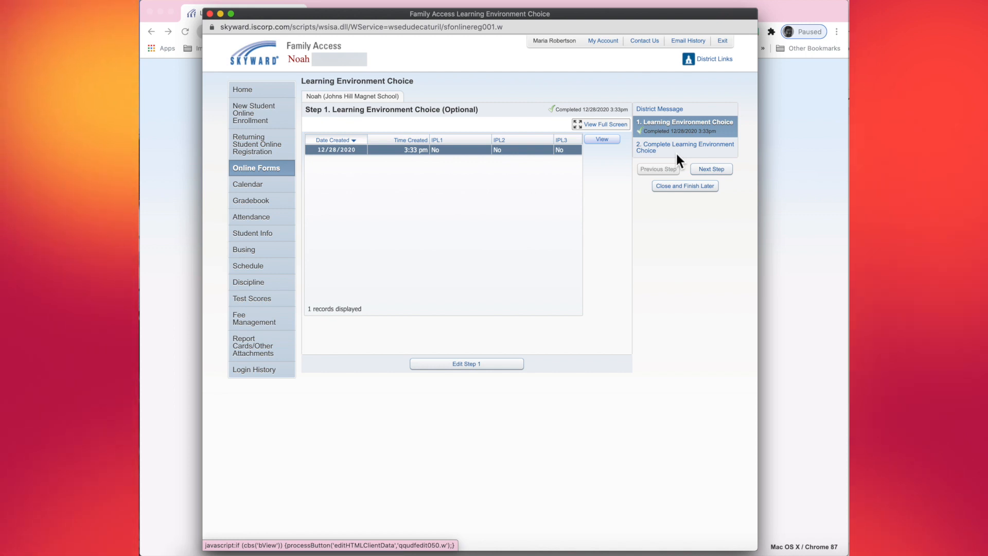
pyautogui.moveTo(685, 146)
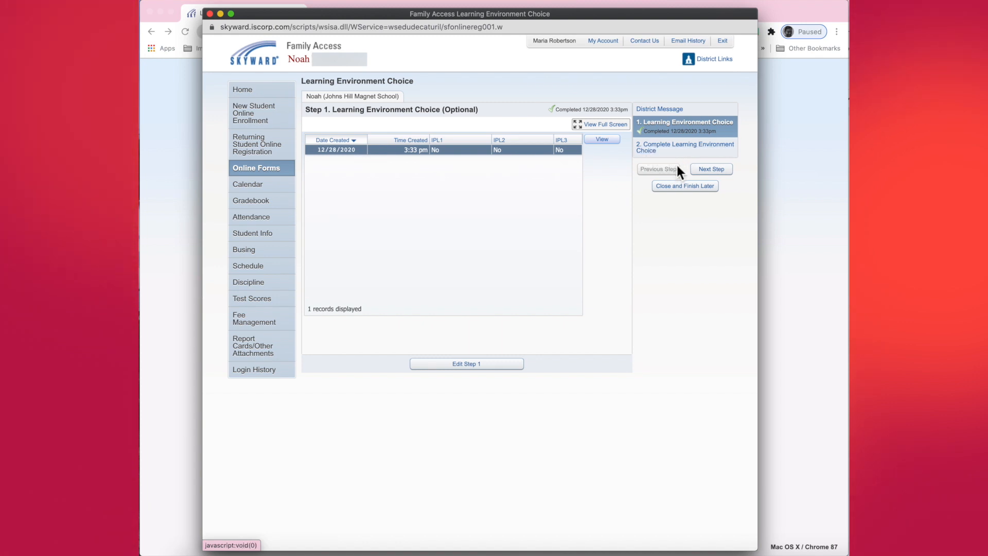
pyautogui.moveTo(731, 181)
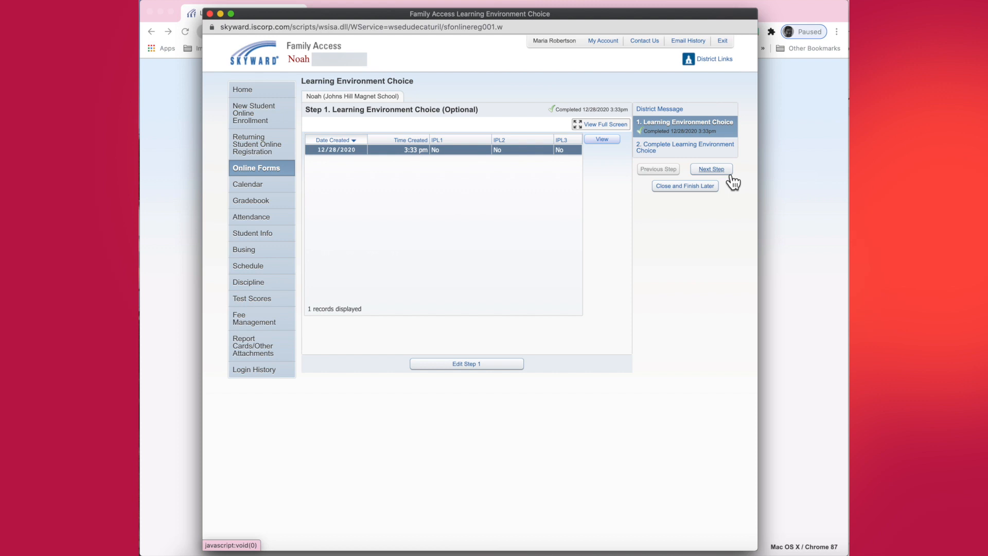
pyautogui.moveTo(729, 179)
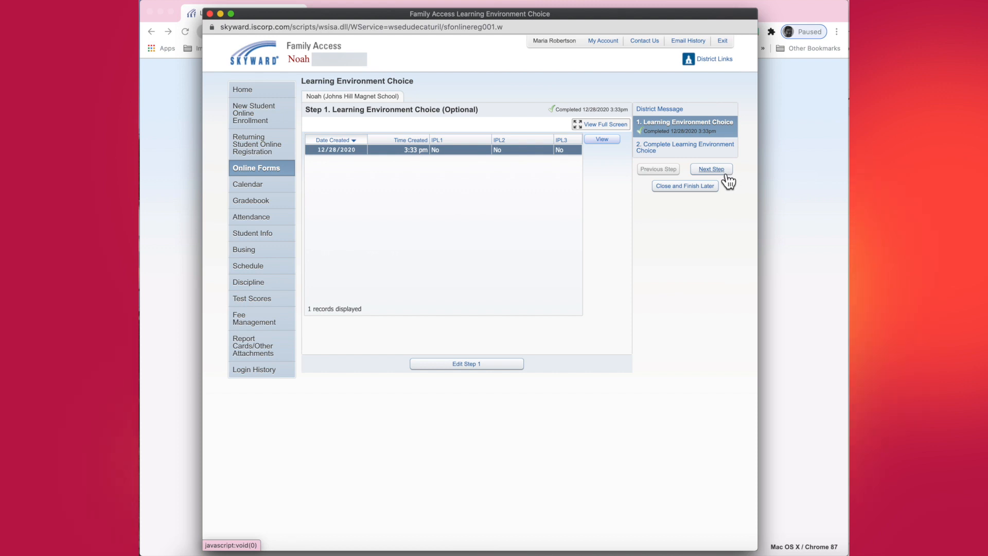
# Go to Step 2, Complete Learning Environment Choice.
pyautogui.click(711, 169)
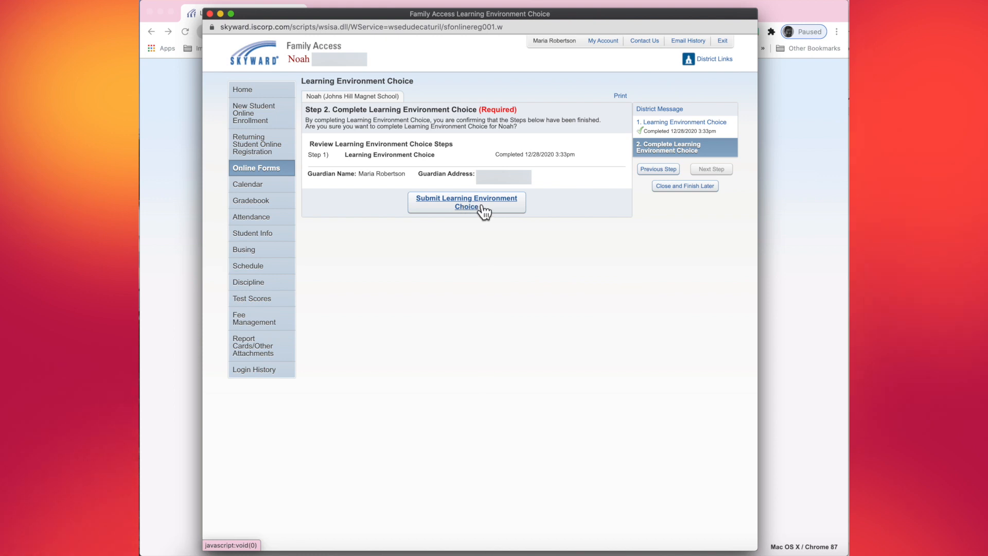
pyautogui.moveTo(498, 213)
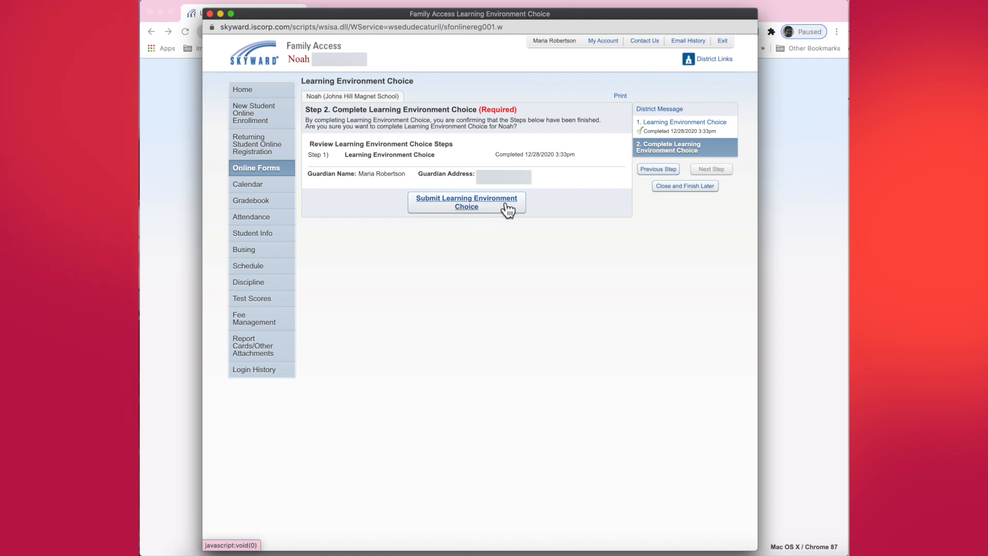
# Submit the Learning Environment Choice form to the district.
pyautogui.click(466, 202)
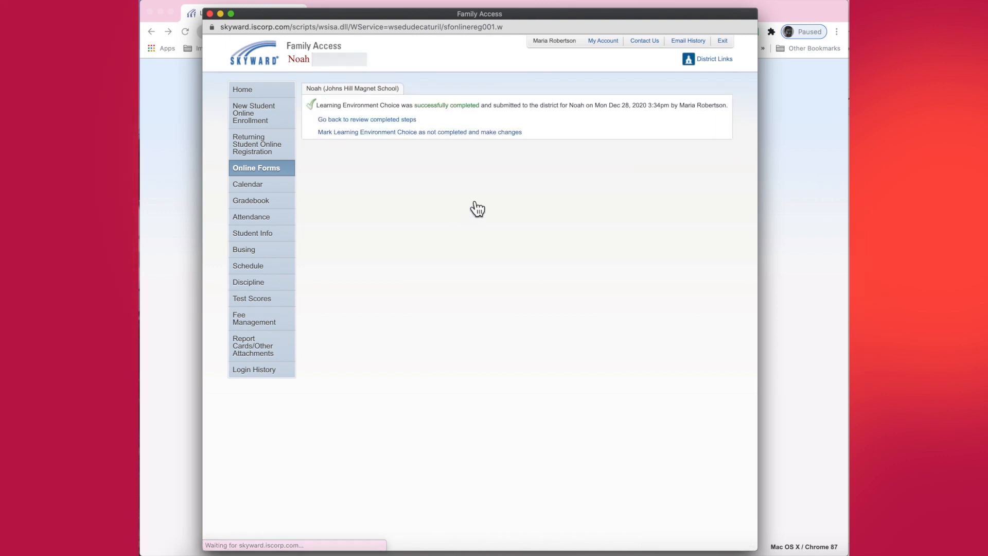
pyautogui.moveTo(419, 131)
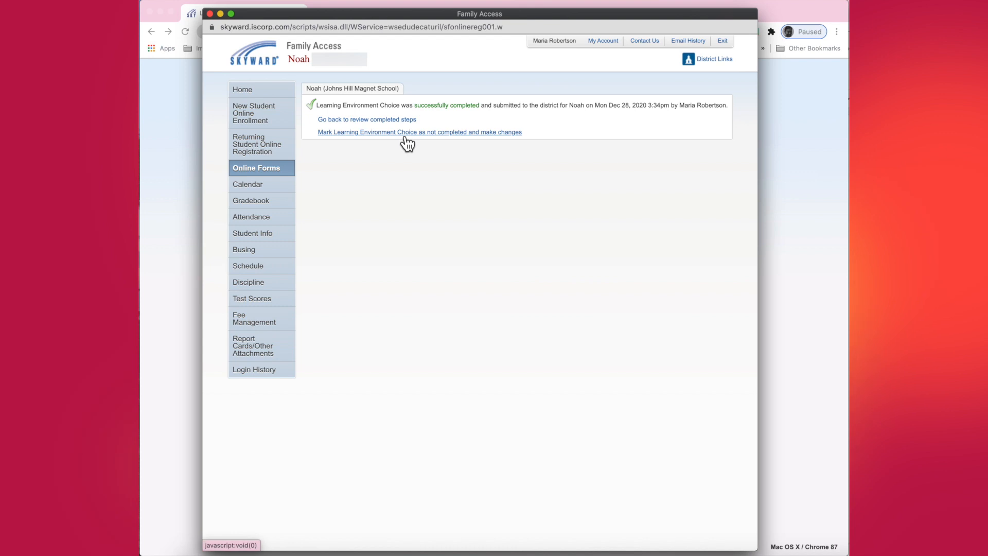
pyautogui.moveTo(430, 119)
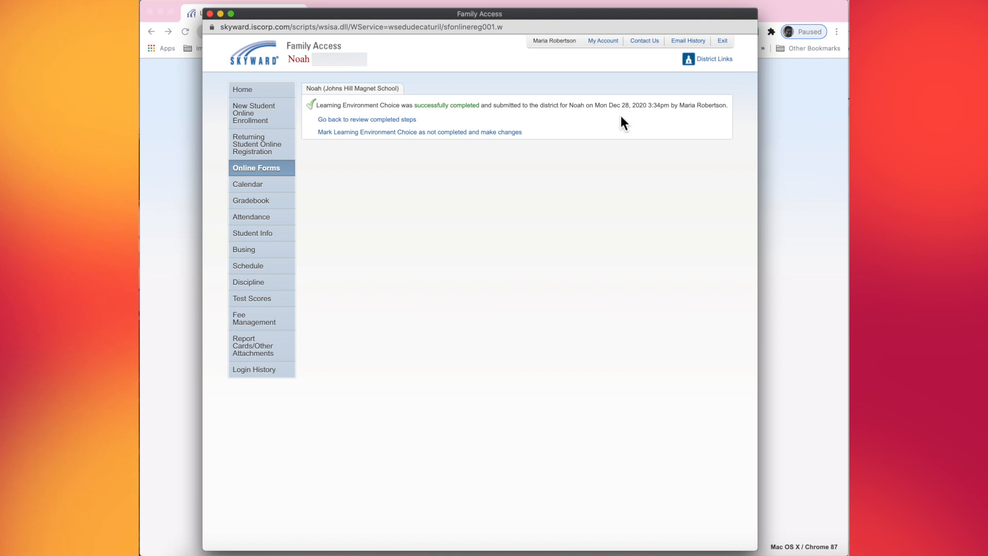
pyautogui.moveTo(264, 171)
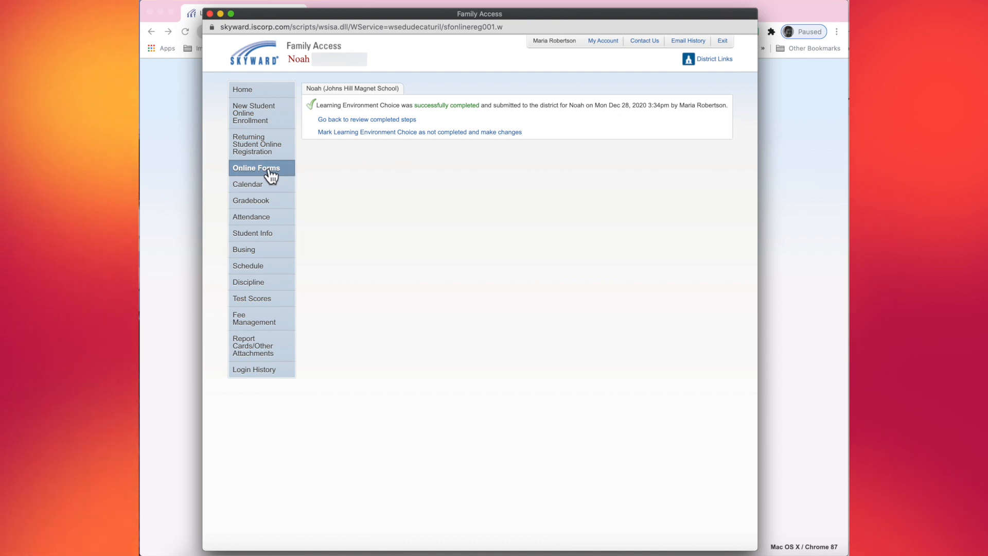
# Reopen the Learning Environment Choice from Online Forms, view step 1, and mark it not completed.
pyautogui.click(255, 167)
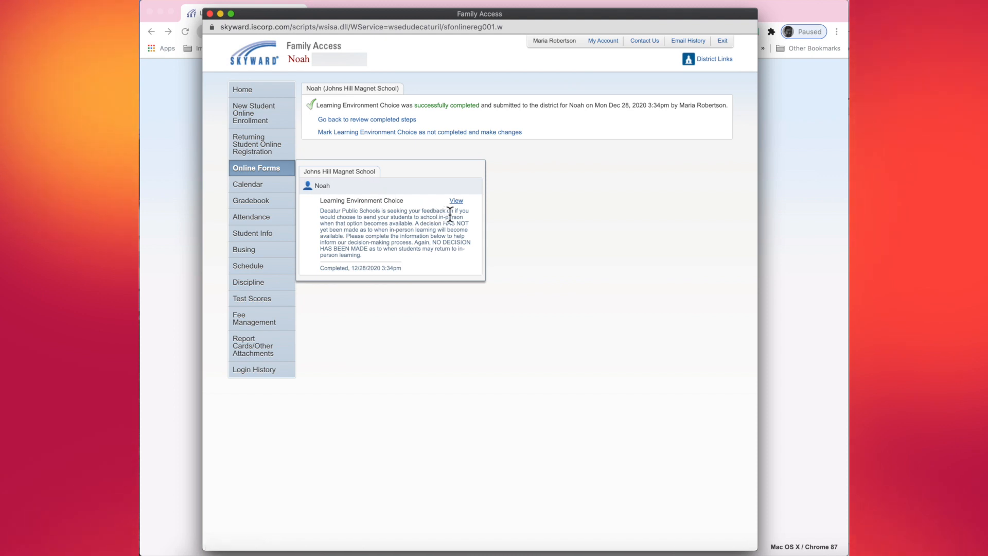
pyautogui.moveTo(467, 211)
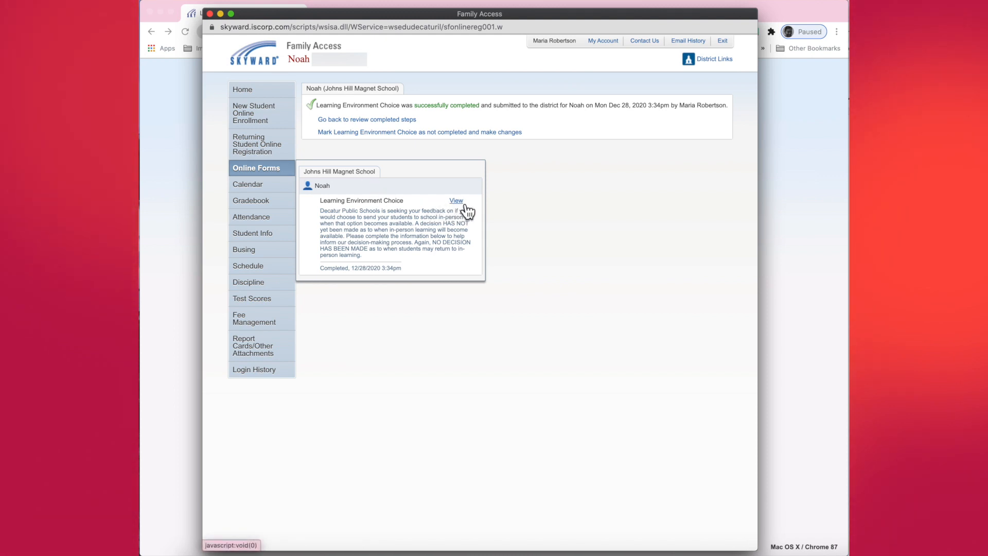
pyautogui.click(455, 201)
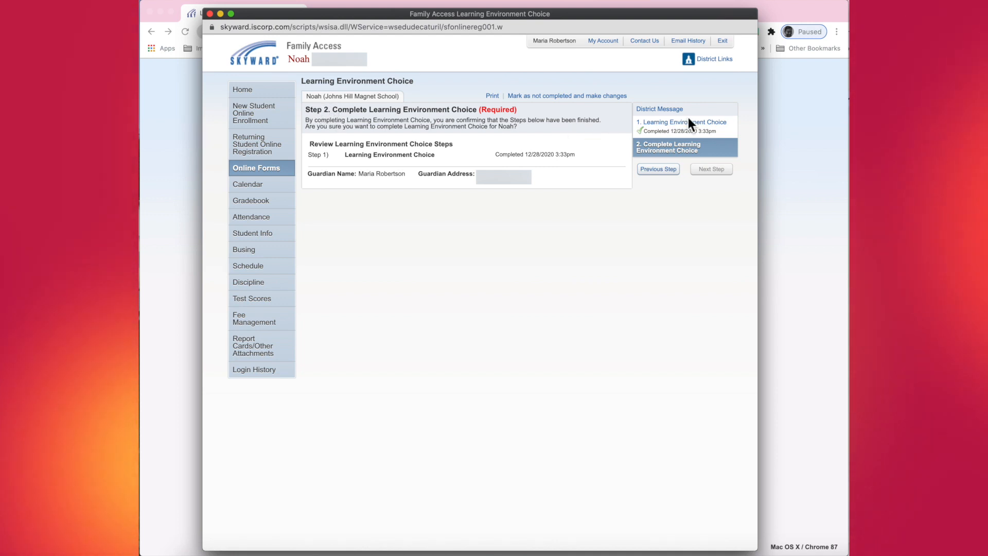
pyautogui.click(685, 121)
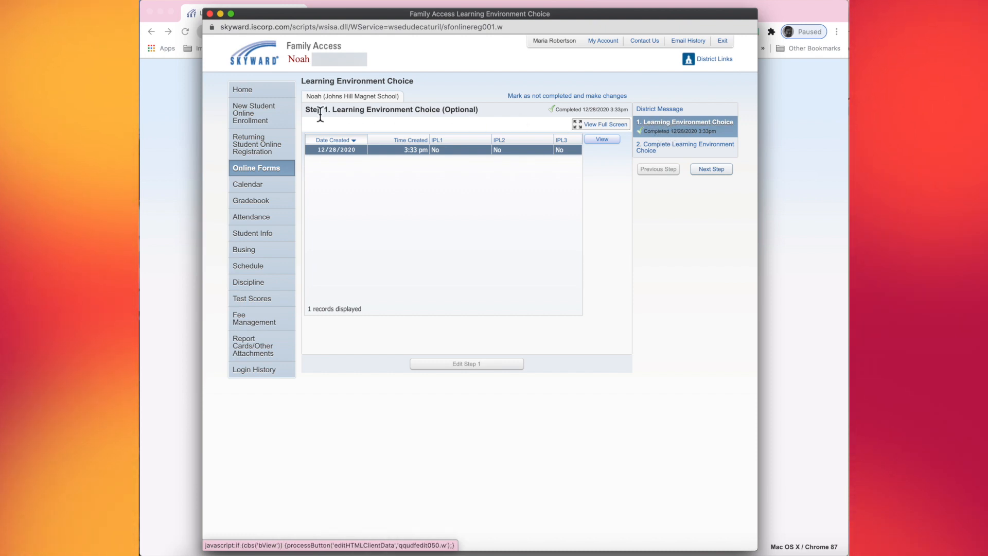
pyautogui.moveTo(361, 123)
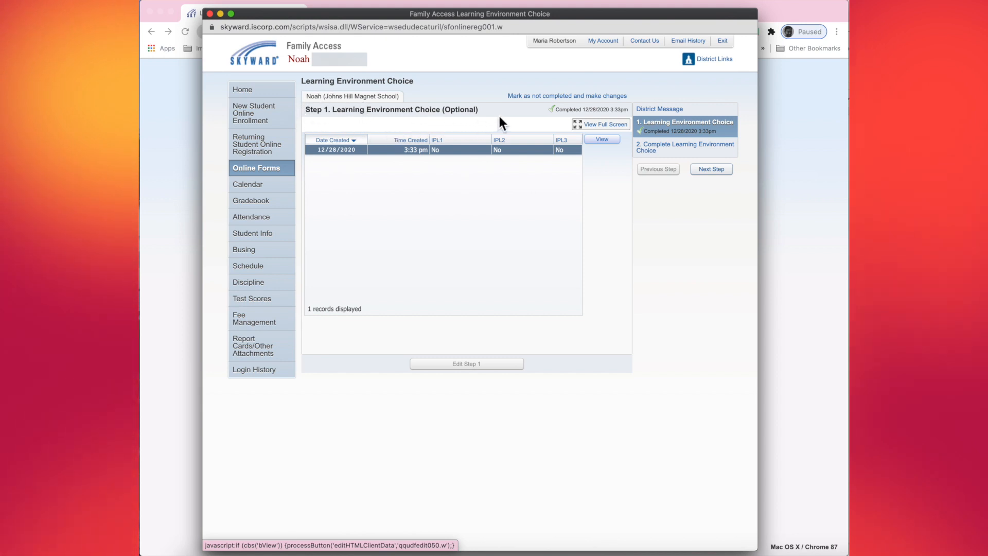
pyautogui.moveTo(528, 124)
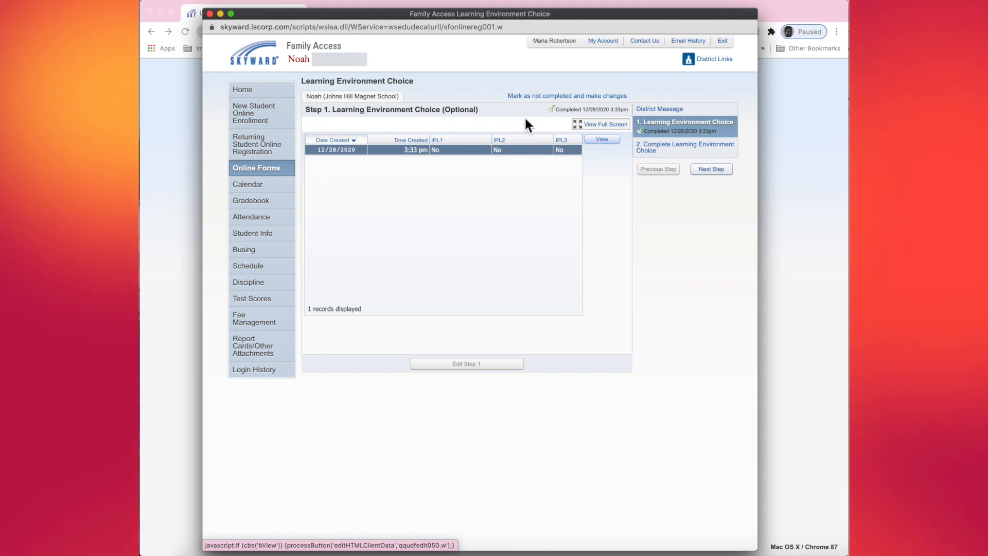
pyautogui.moveTo(540, 109)
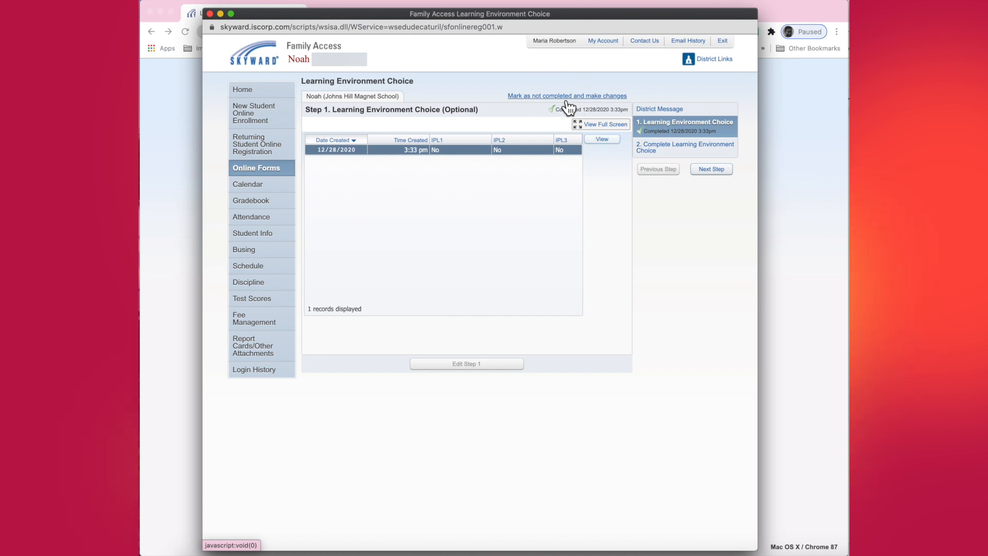
pyautogui.click(711, 168)
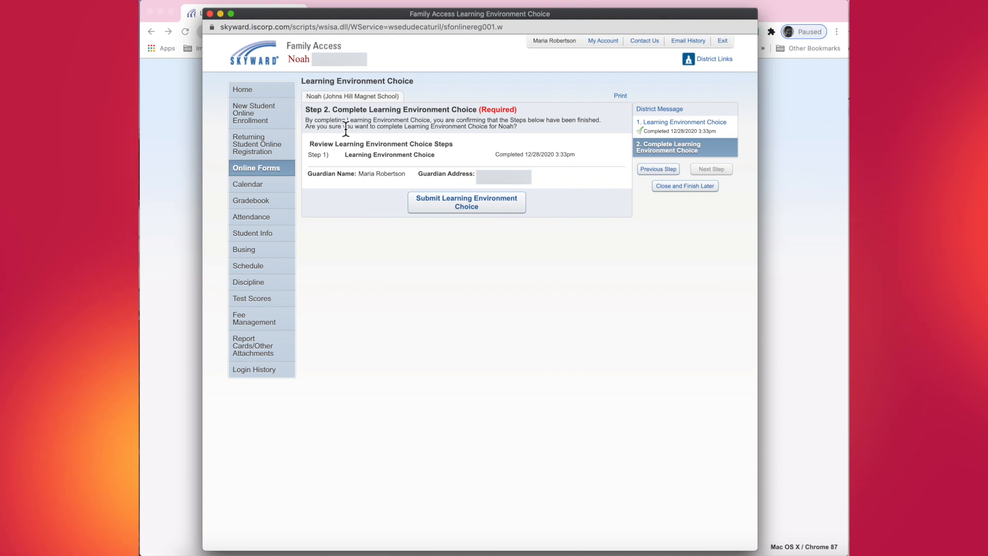
pyautogui.moveTo(624, 120)
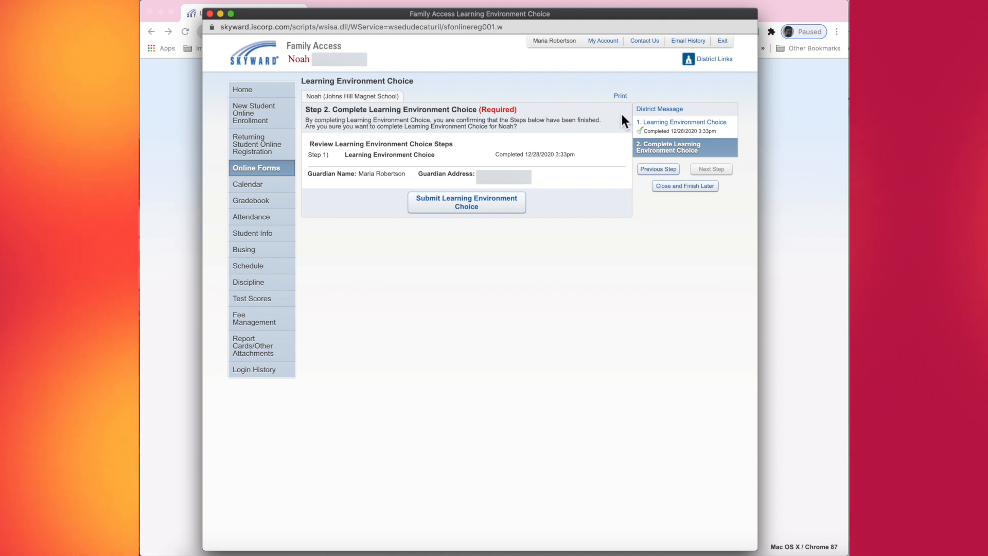
pyautogui.moveTo(681, 122)
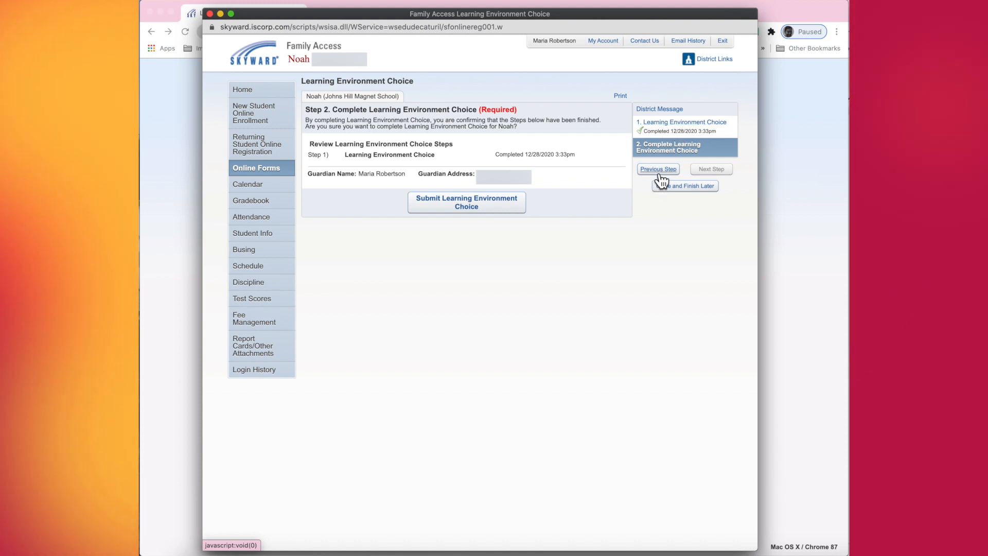
# Return to Step 1 of the reopened Learning Environment Choice form.
pyautogui.click(657, 169)
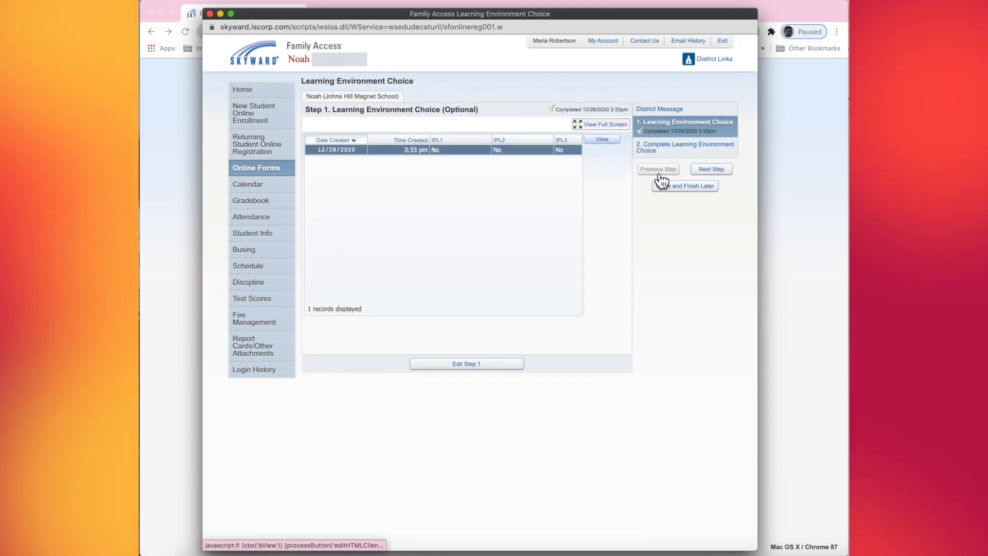
pyautogui.moveTo(486, 385)
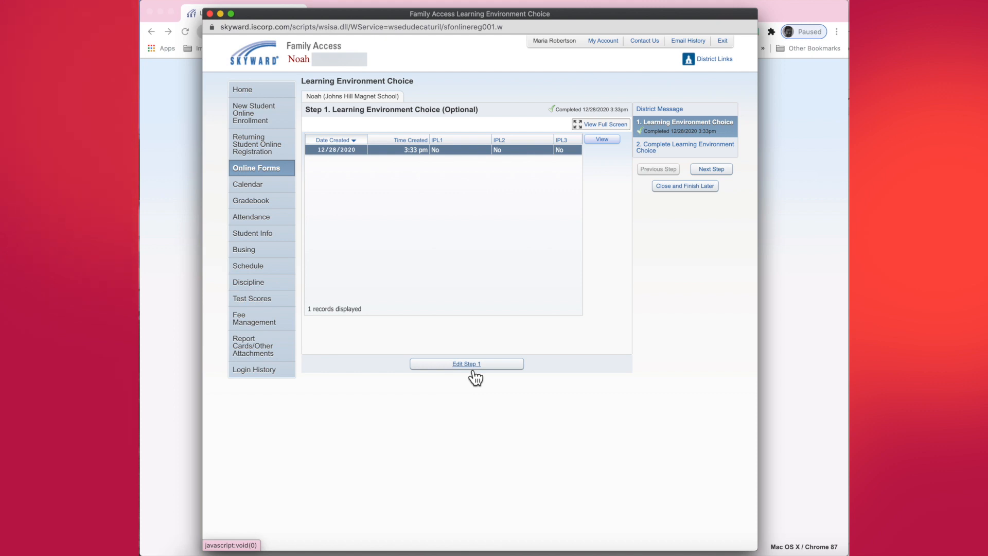
pyautogui.moveTo(481, 379)
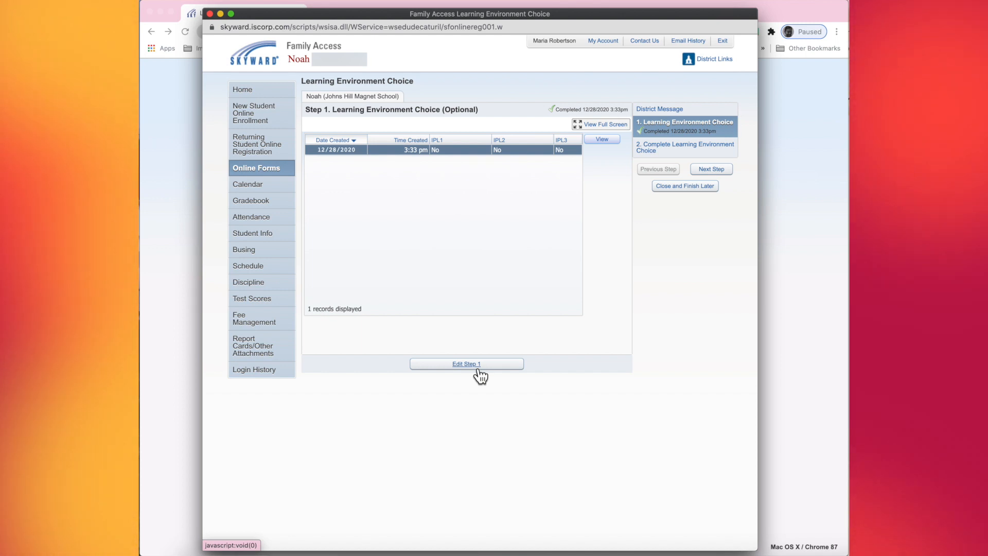
# Open the saved 12/28/2020 Step 1 record for editing.
pyautogui.click(466, 364)
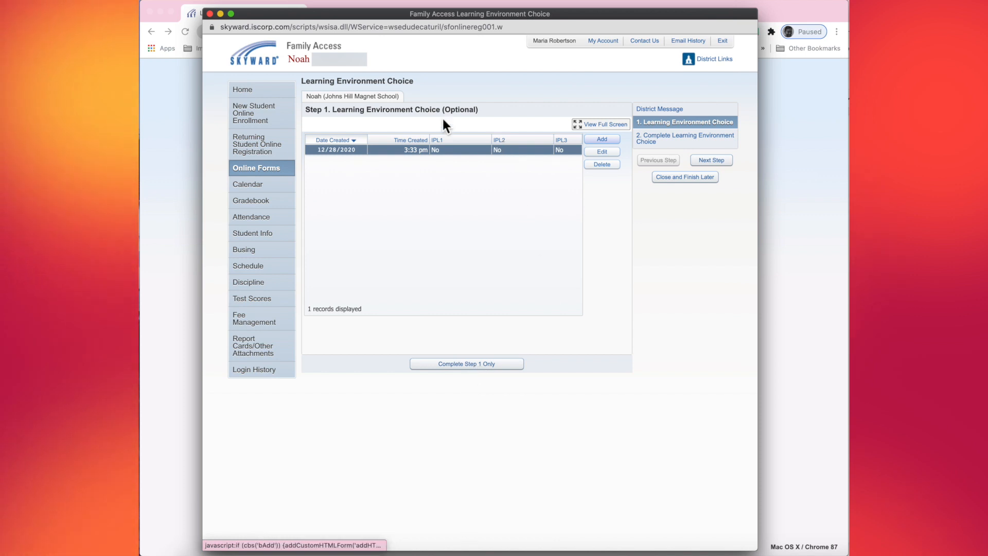
pyautogui.moveTo(558, 158)
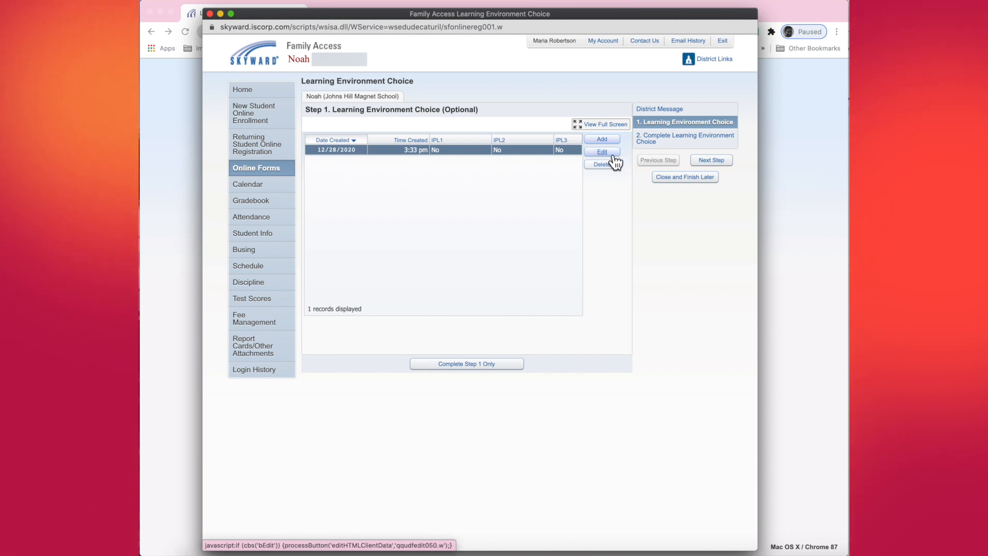
pyautogui.moveTo(619, 163)
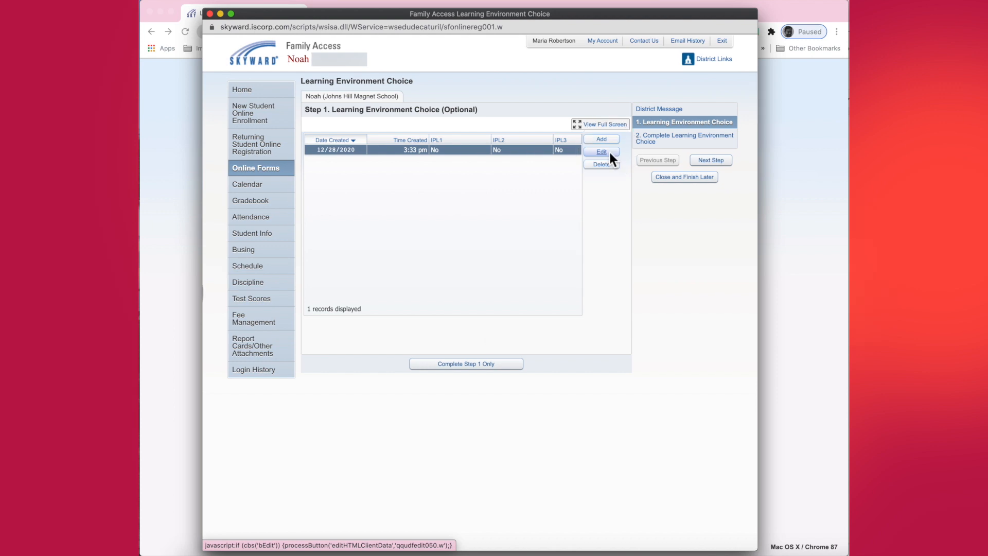
pyautogui.click(601, 151)
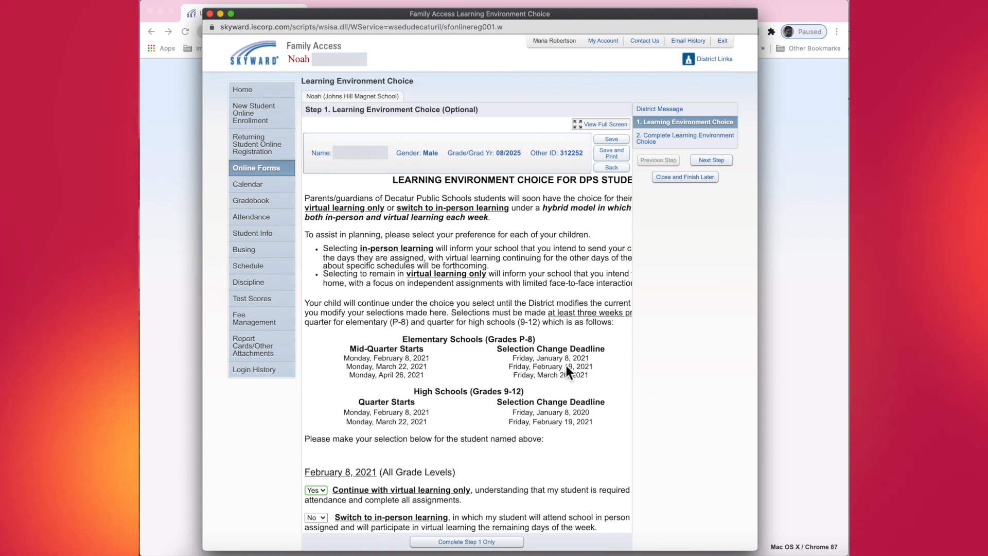
# For February 8, 2021, set virtual-only to No, in-person to Yes, own transportation to Yes.
pyautogui.scroll(-3)
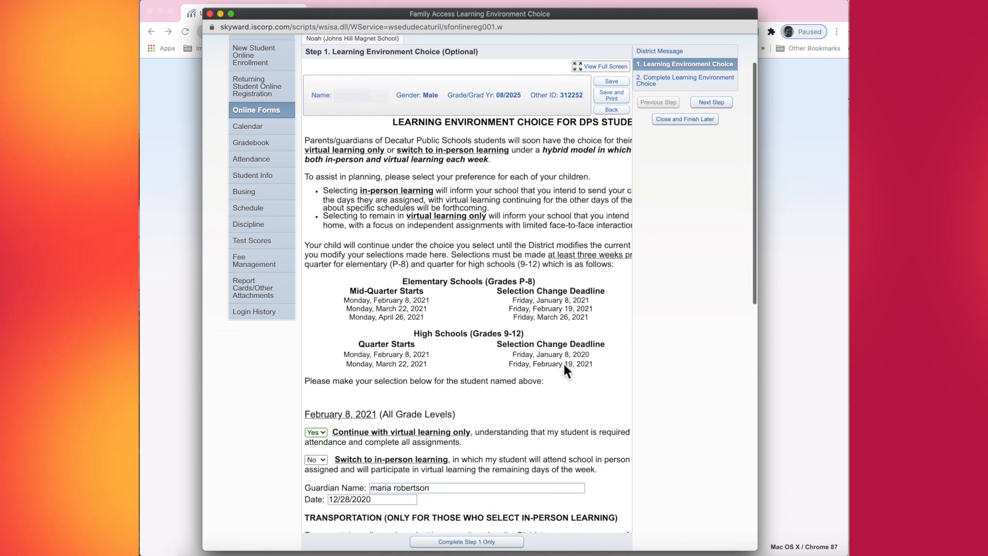
pyautogui.scroll(-3)
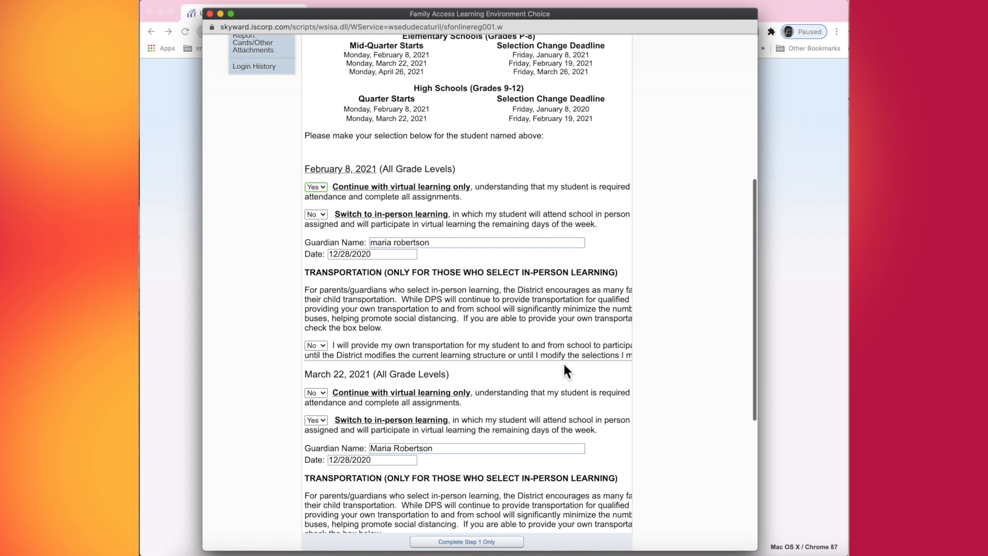
pyautogui.scroll(-3)
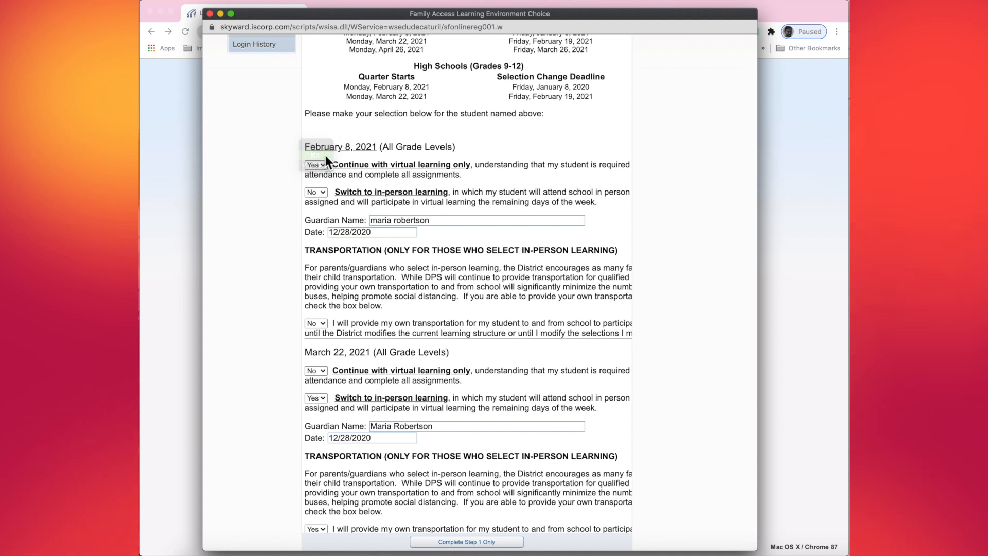
pyautogui.click(314, 165)
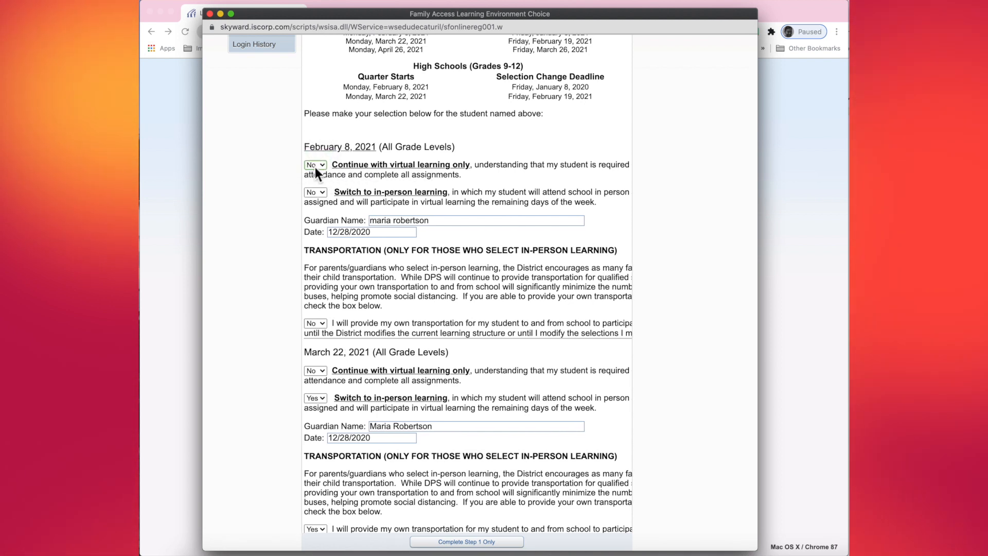
pyautogui.moveTo(345, 155)
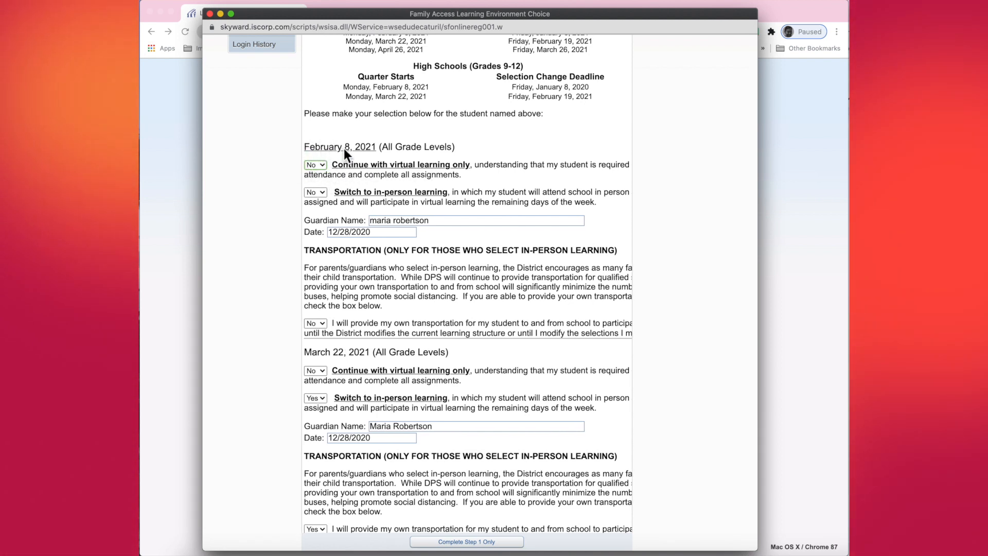
pyautogui.click(315, 191)
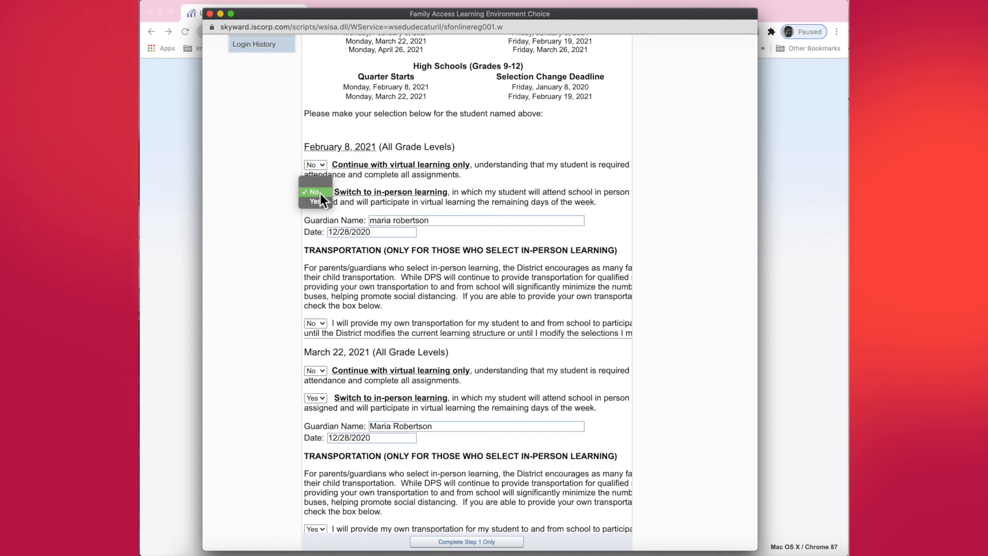
pyautogui.click(313, 200)
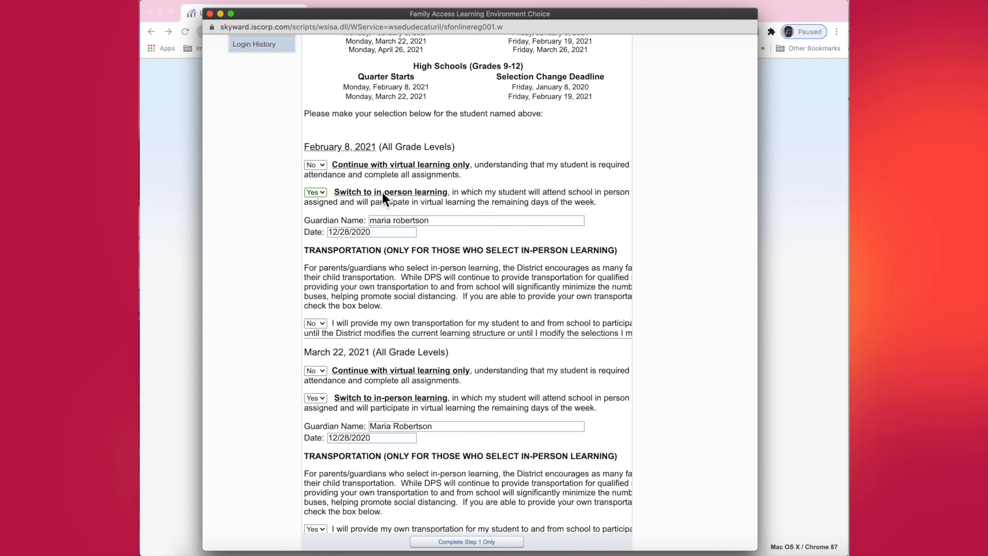
pyautogui.moveTo(315, 323)
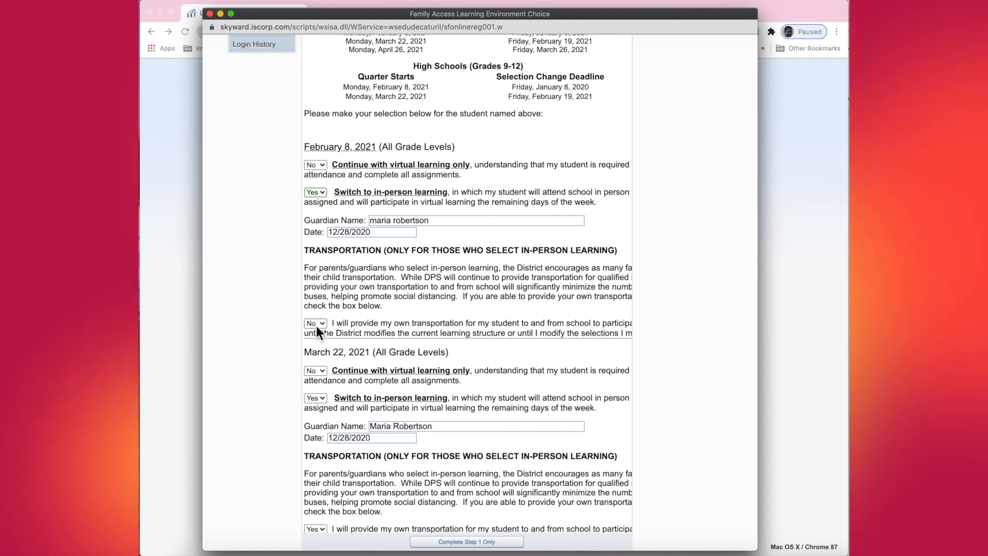
pyautogui.click(315, 323)
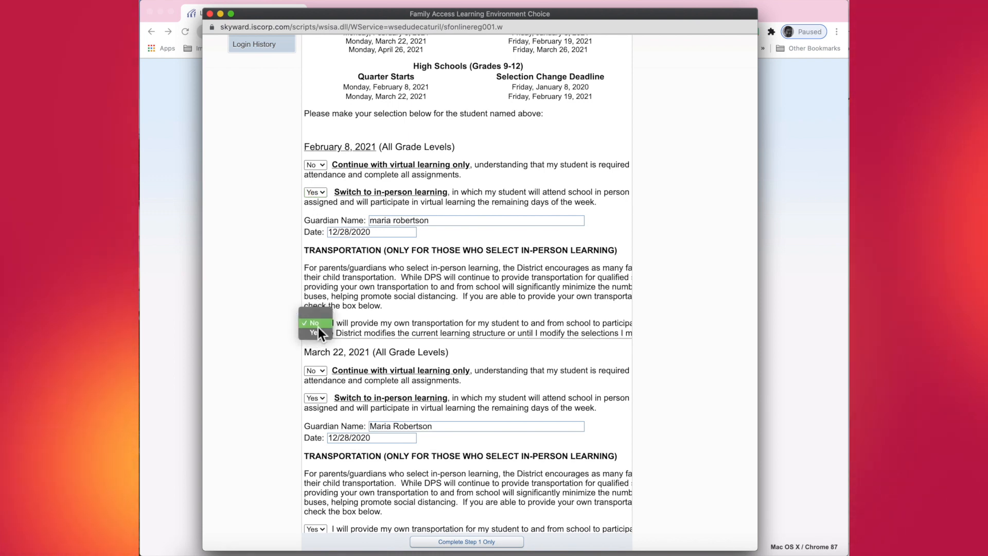
pyautogui.click(314, 333)
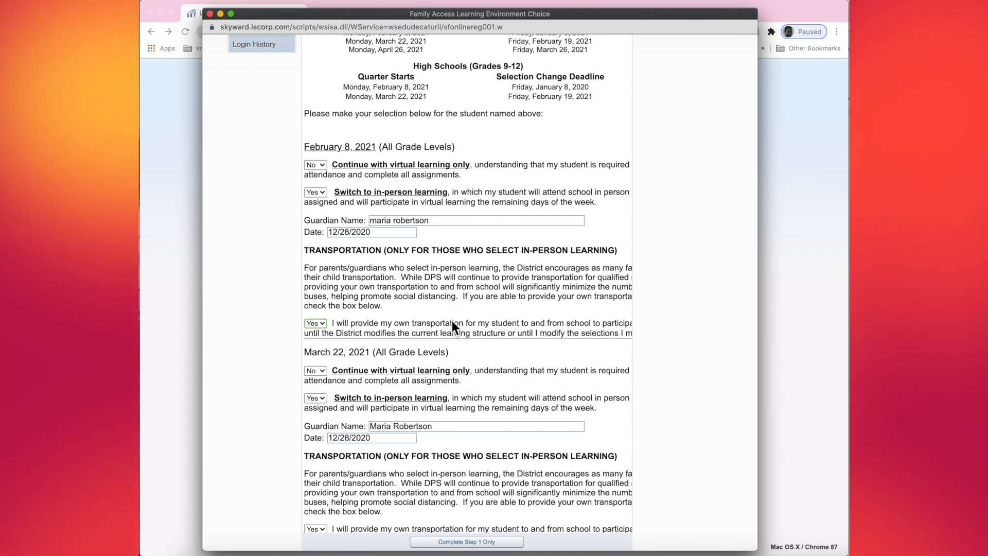
pyautogui.scroll(-3)
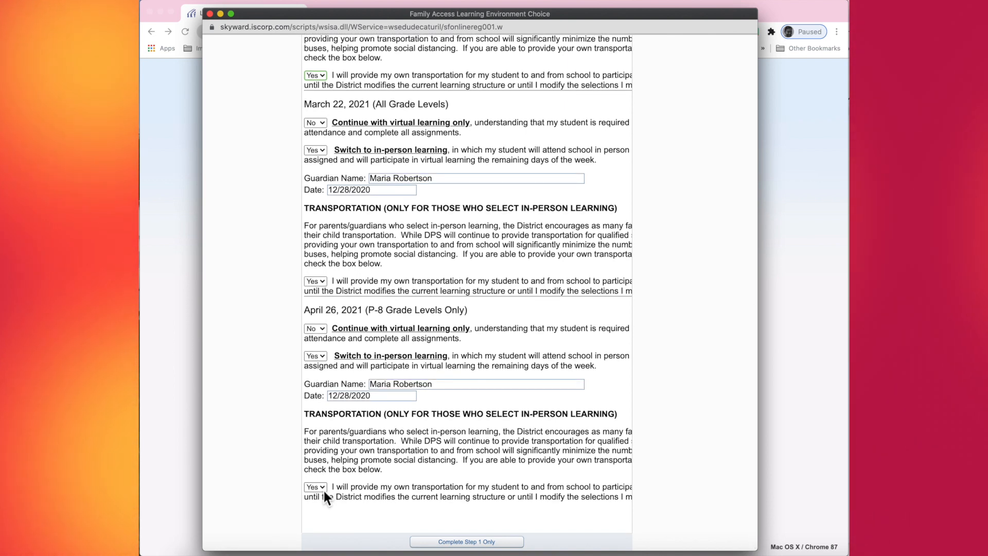
pyautogui.moveTo(332, 224)
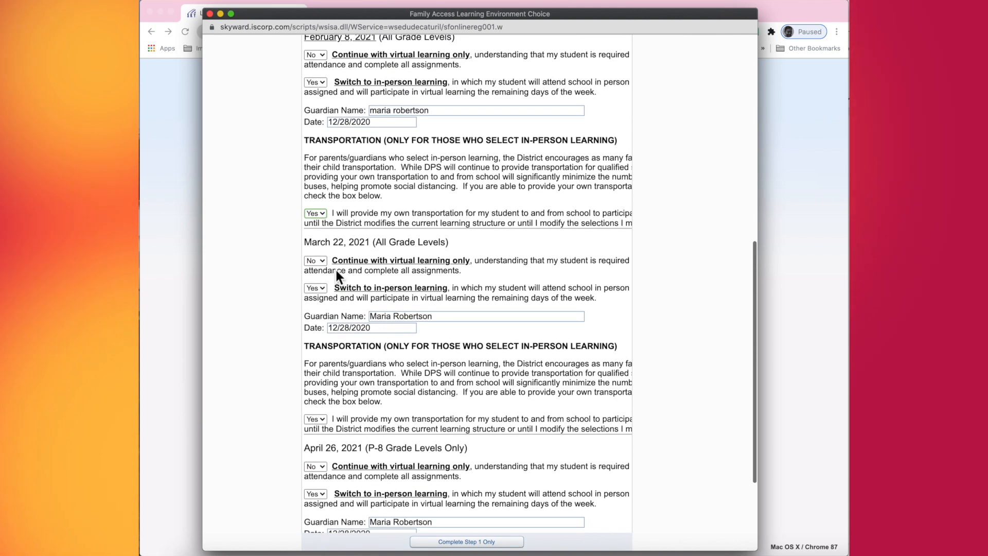
pyautogui.moveTo(399, 217)
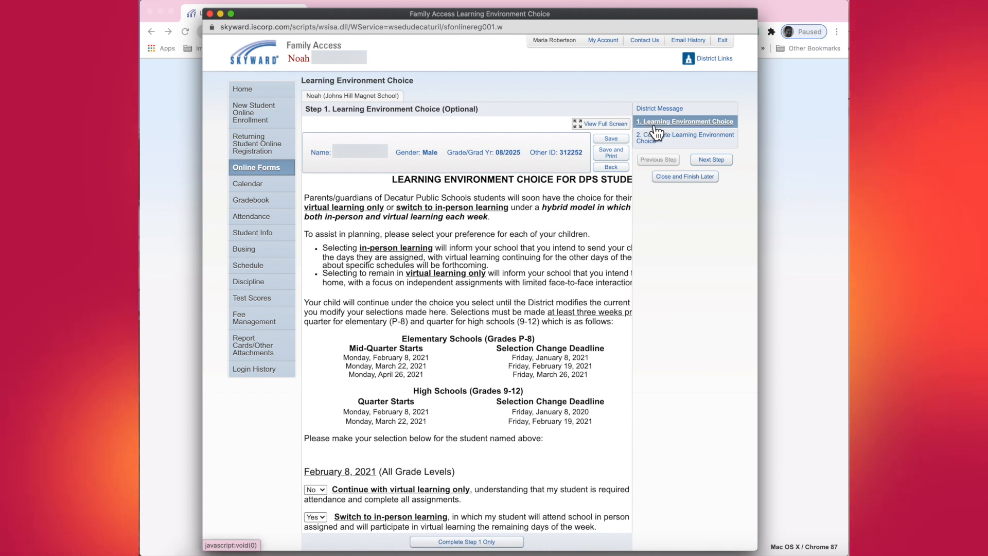
pyautogui.click(466, 541)
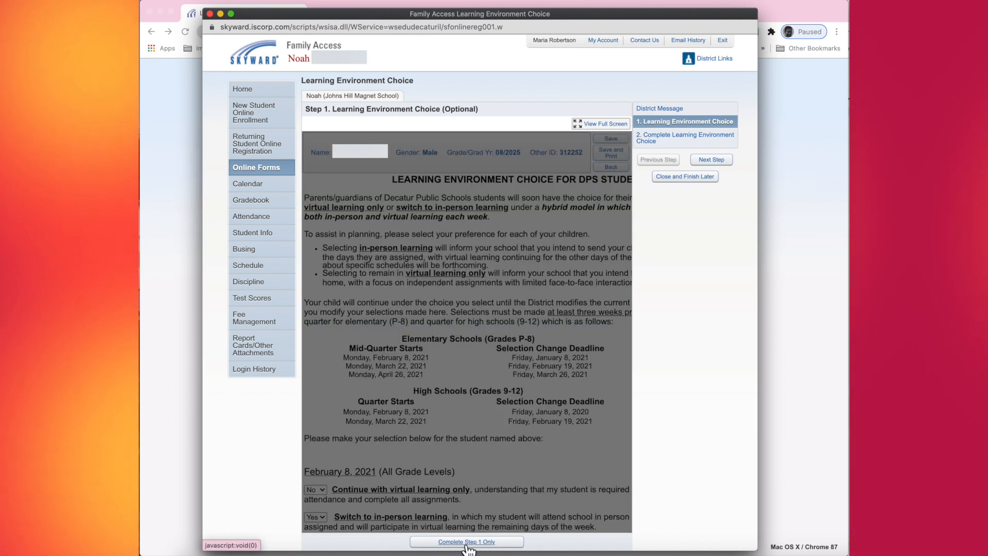
# Save the revised answers with Complete Step 1 Only and continue to Step 2.
pyautogui.click(466, 541)
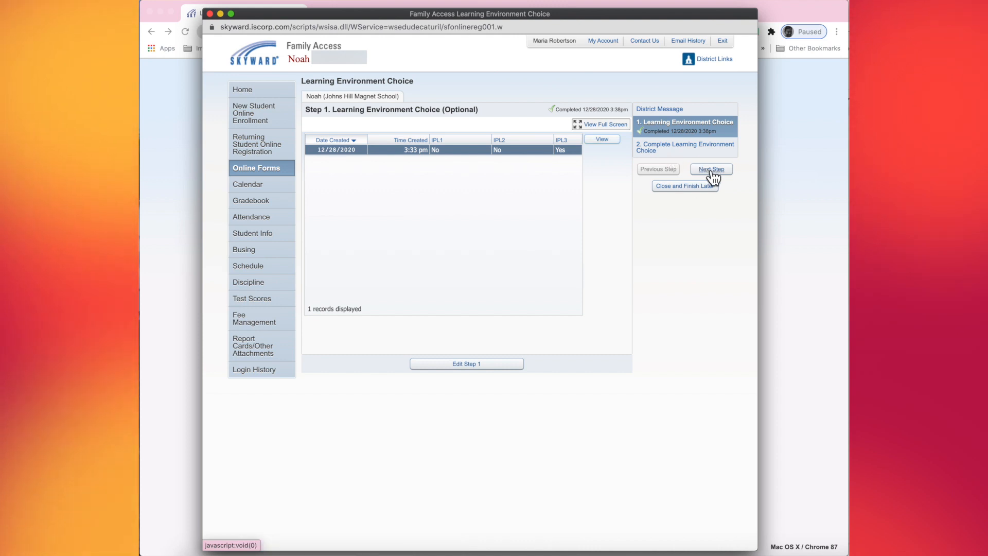
pyautogui.click(710, 168)
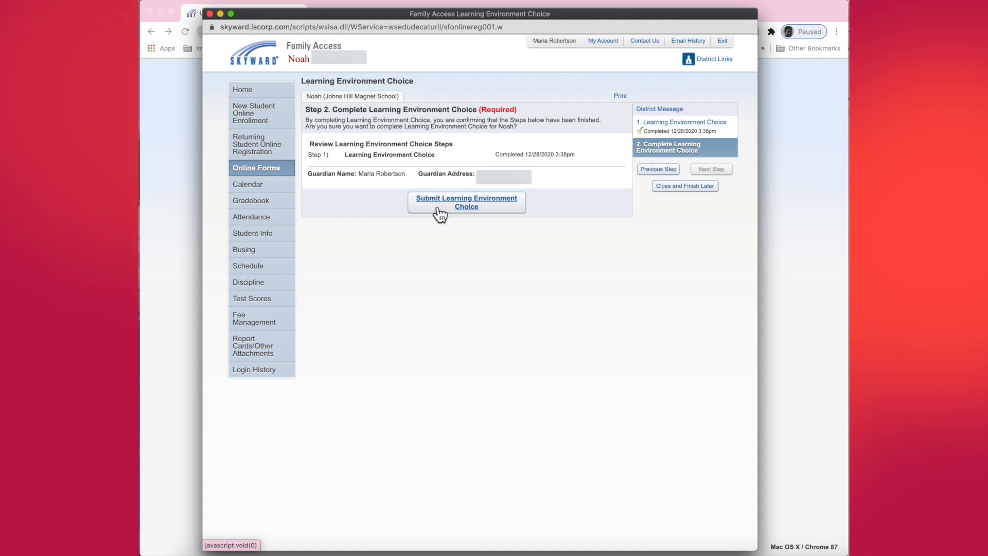
pyautogui.moveTo(444, 208)
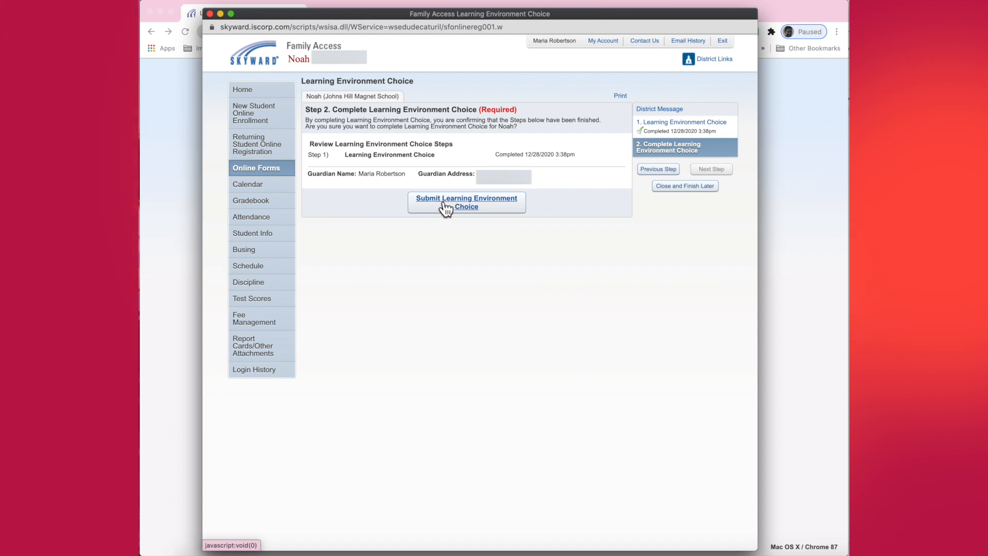
# Resubmit the revised Learning Environment Choice to the district.
pyautogui.click(466, 203)
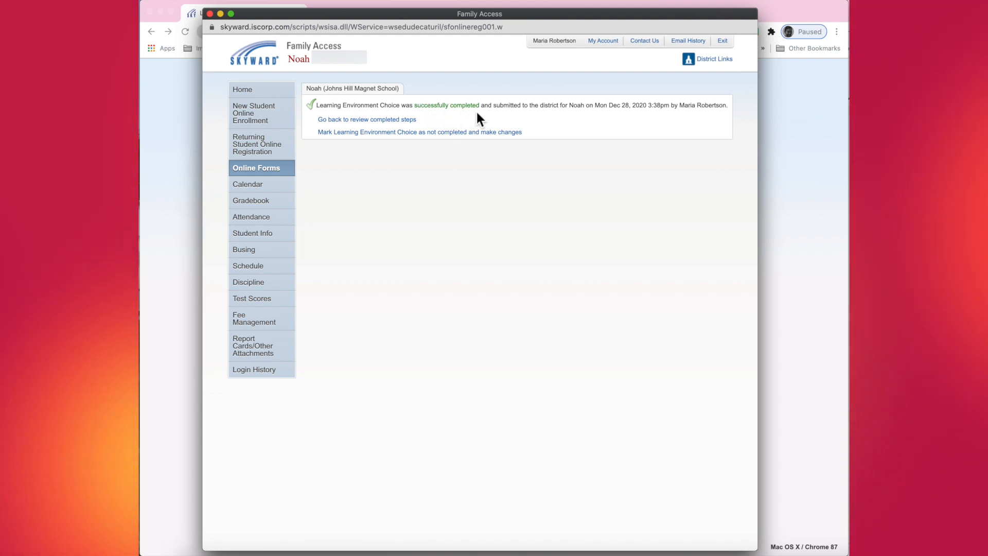
pyautogui.moveTo(527, 121)
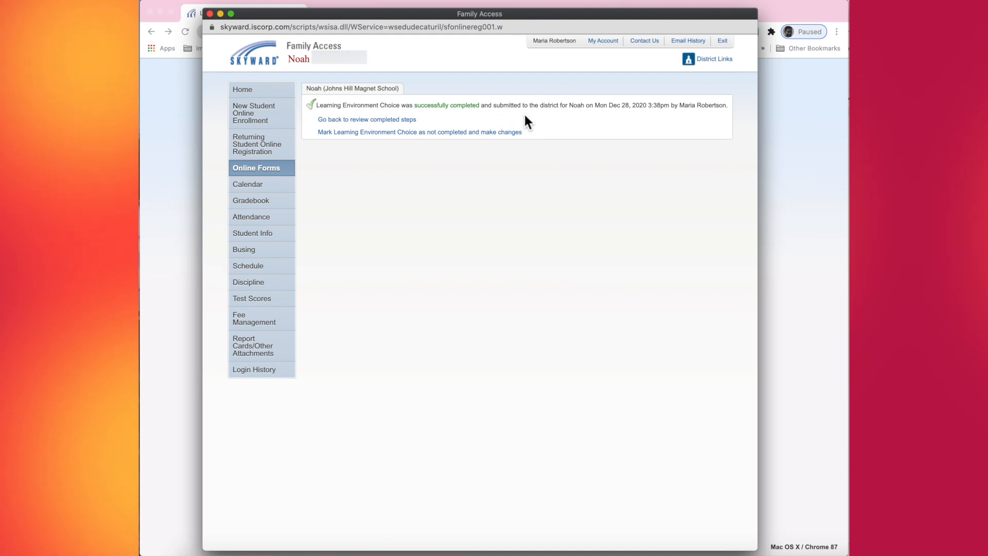
pyautogui.moveTo(576, 126)
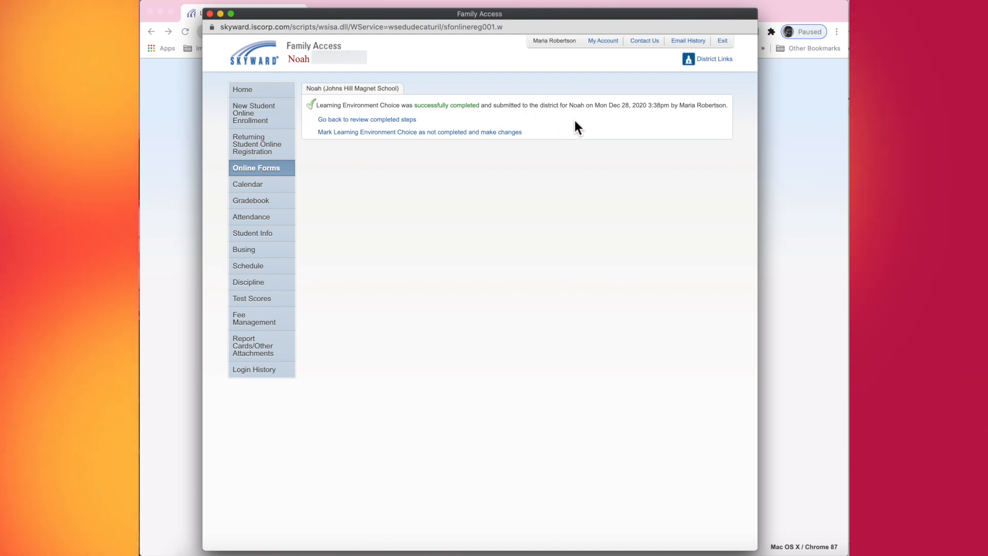
pyautogui.moveTo(494, 182)
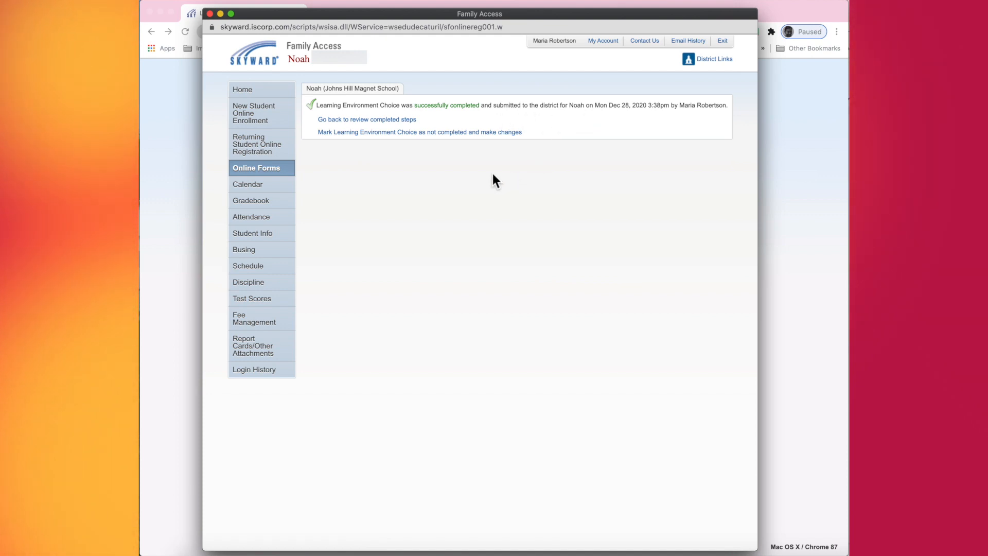